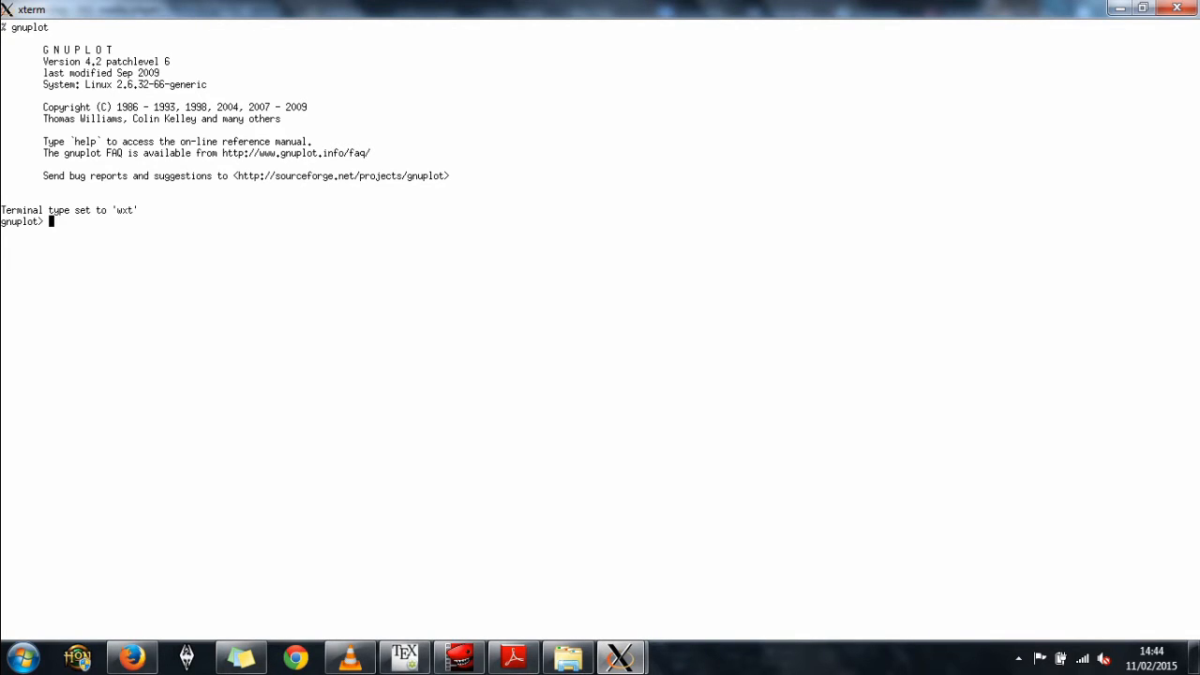
Step: Start a splot command on './Gap1S0D1P' and list the matching data files with Tab
type("s")
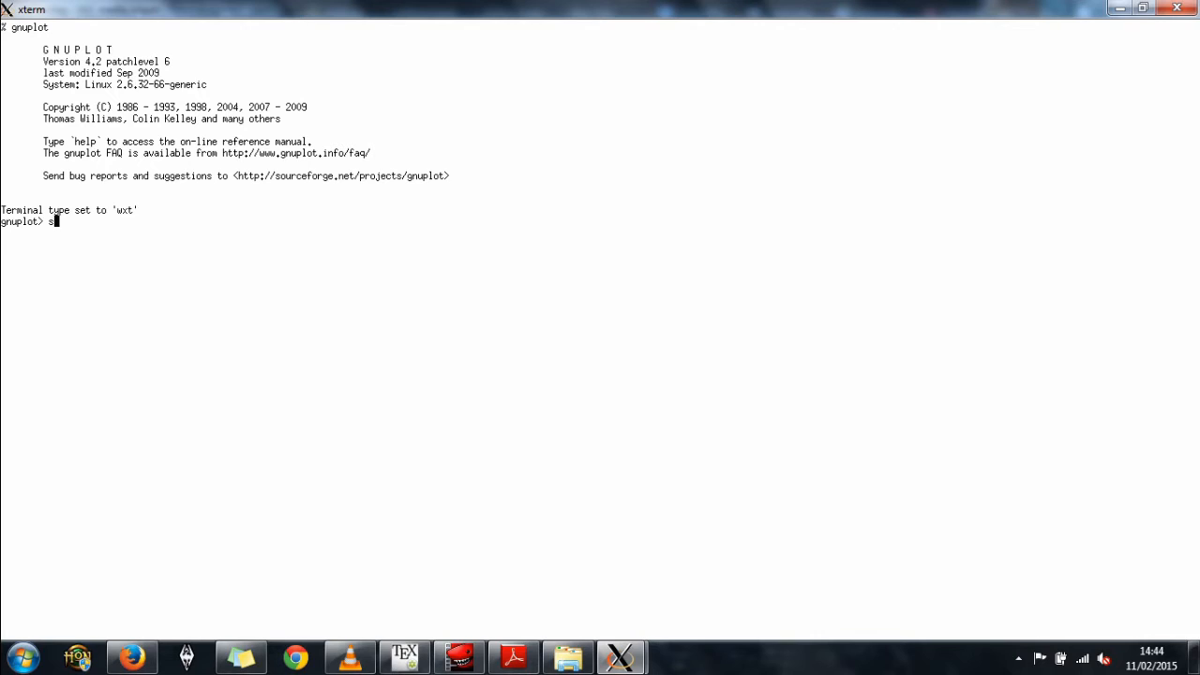
type("plot")
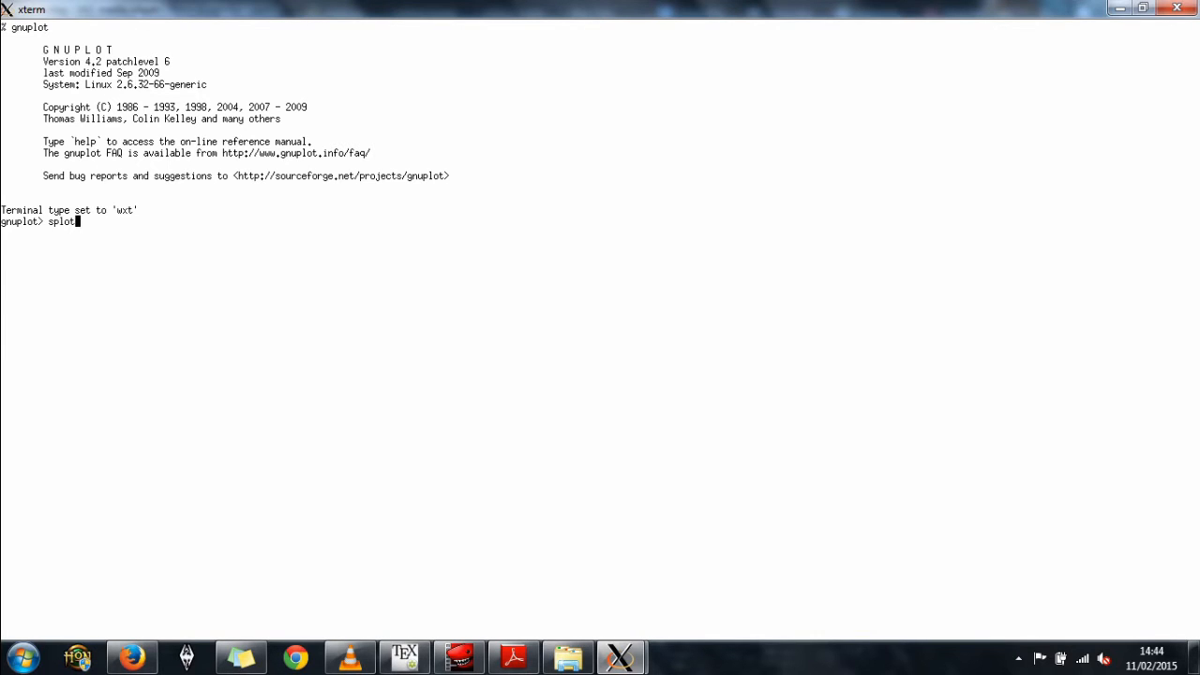
type("\" \"")
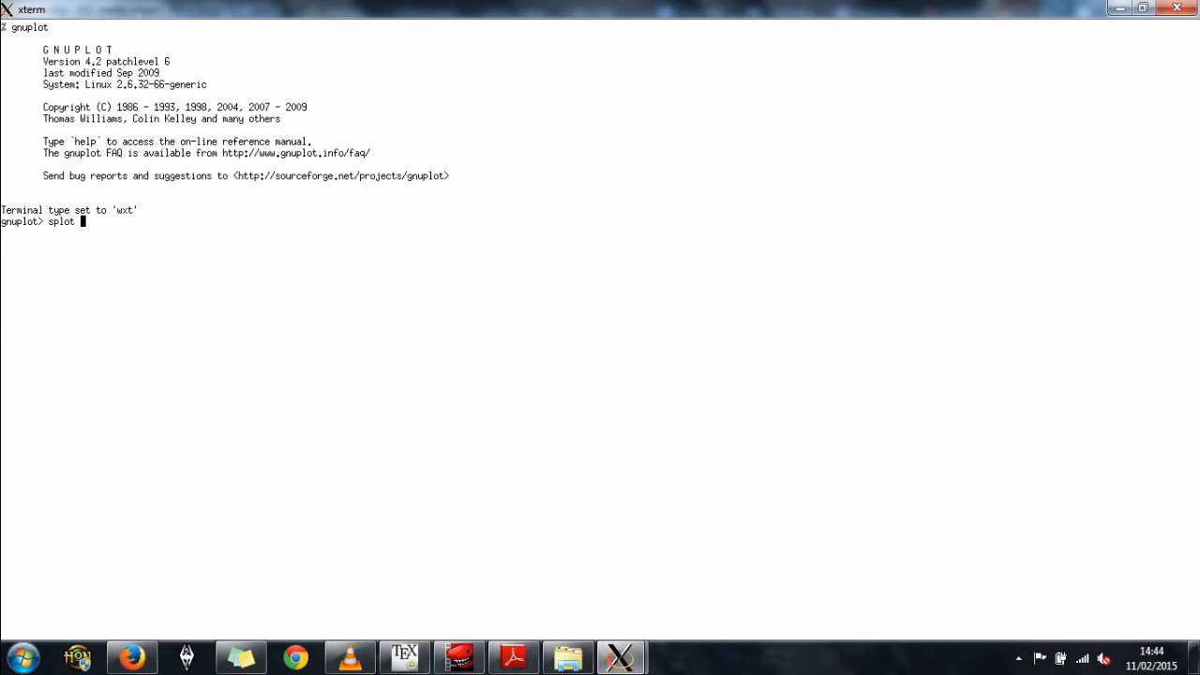
type("'")
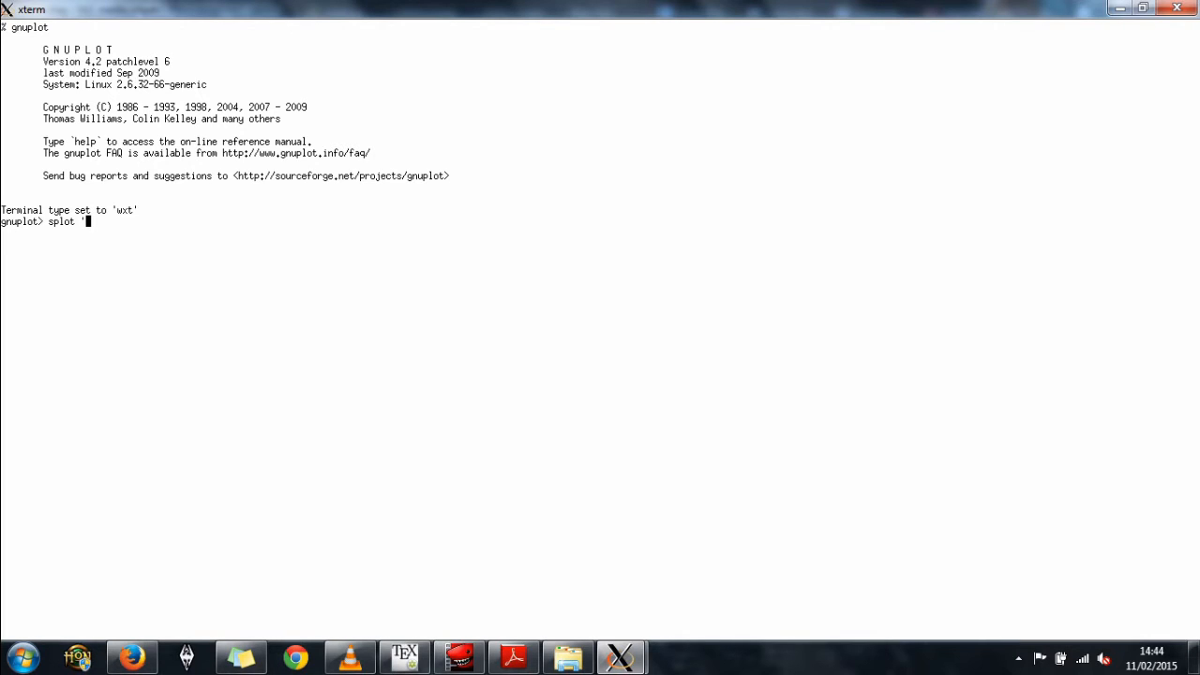
type("Gap")
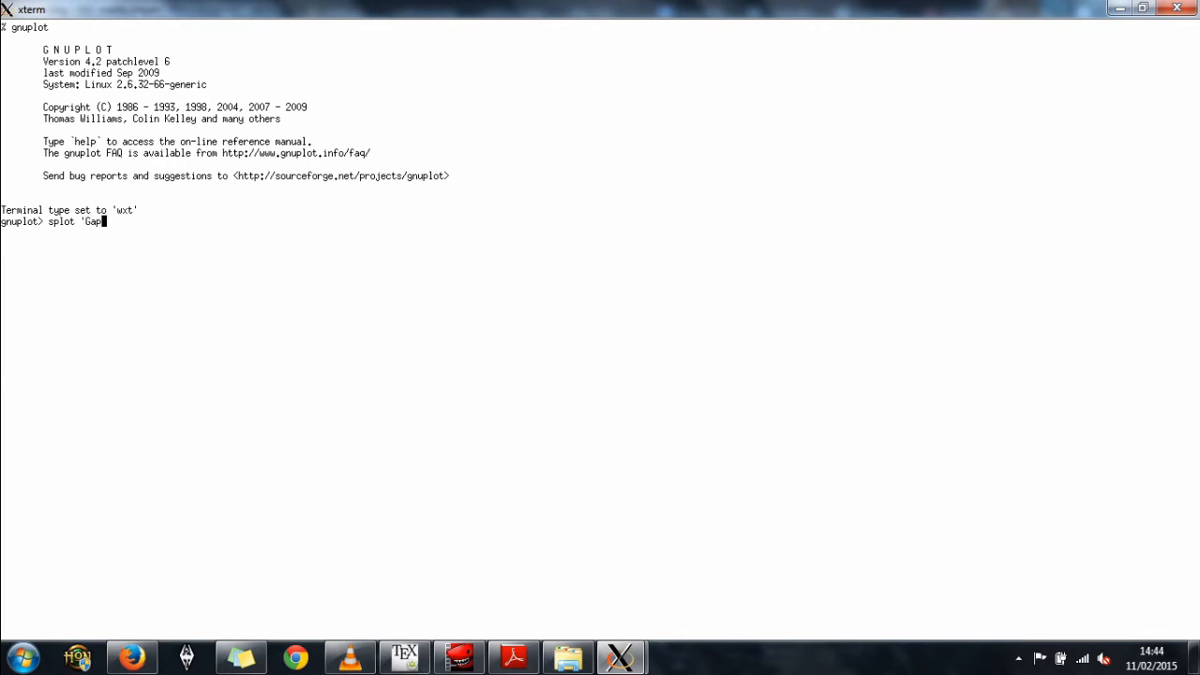
type("D")
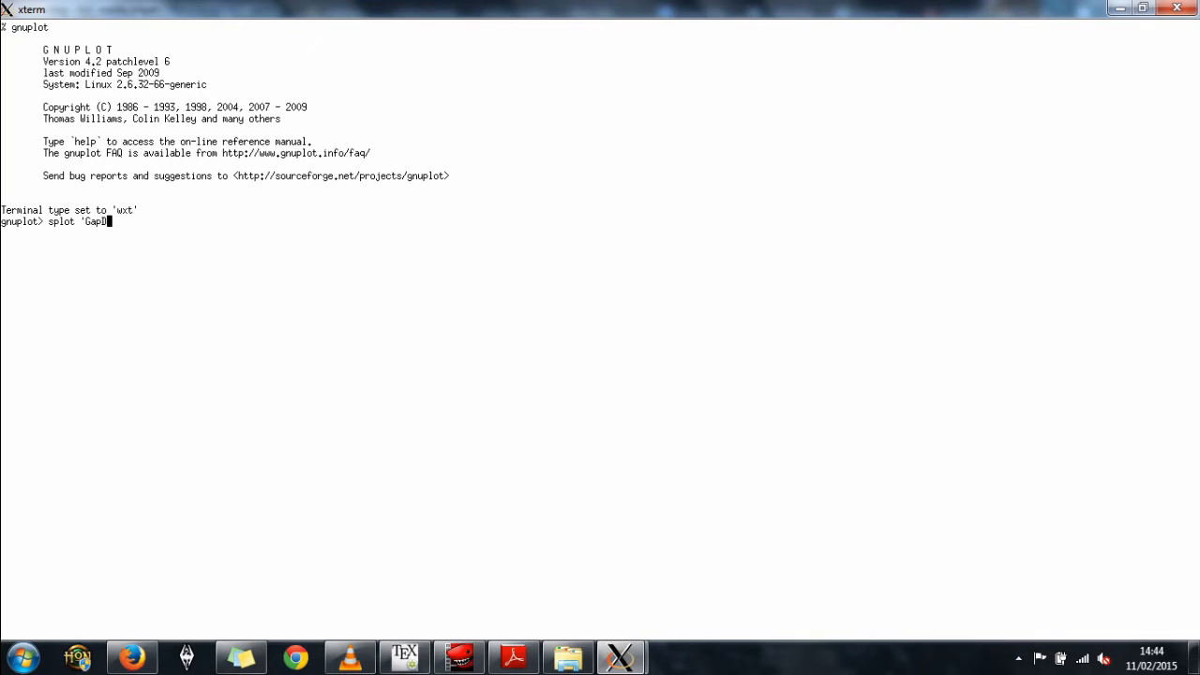
type("1")
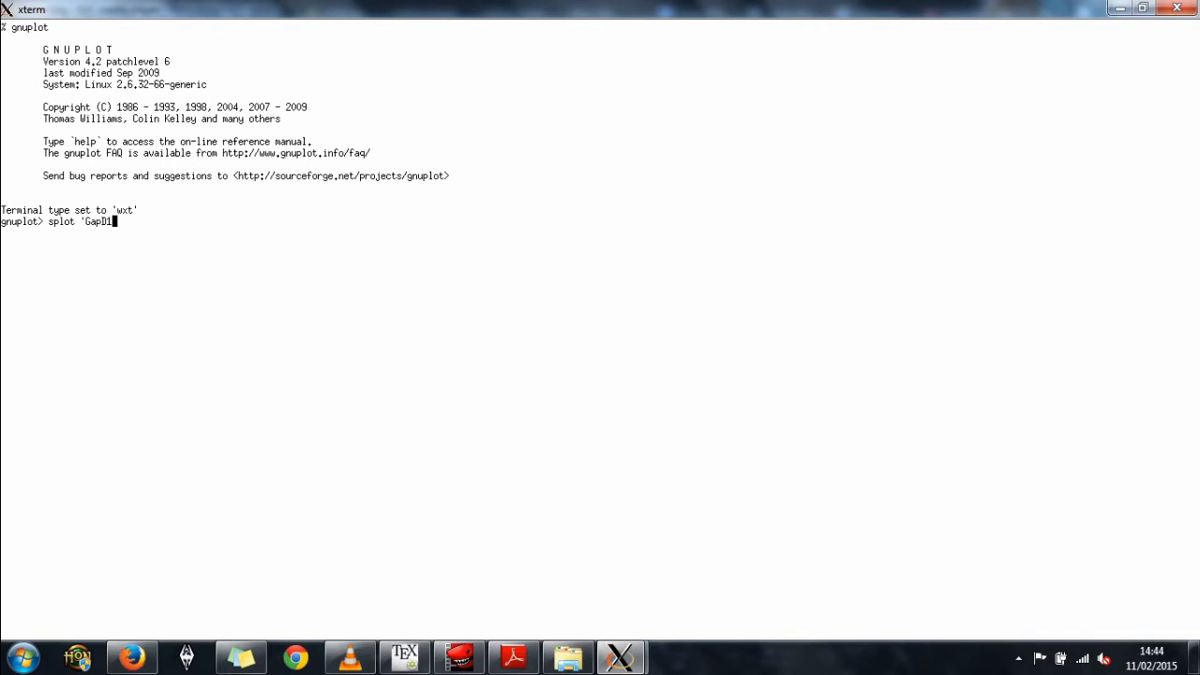
key("BackSpace")
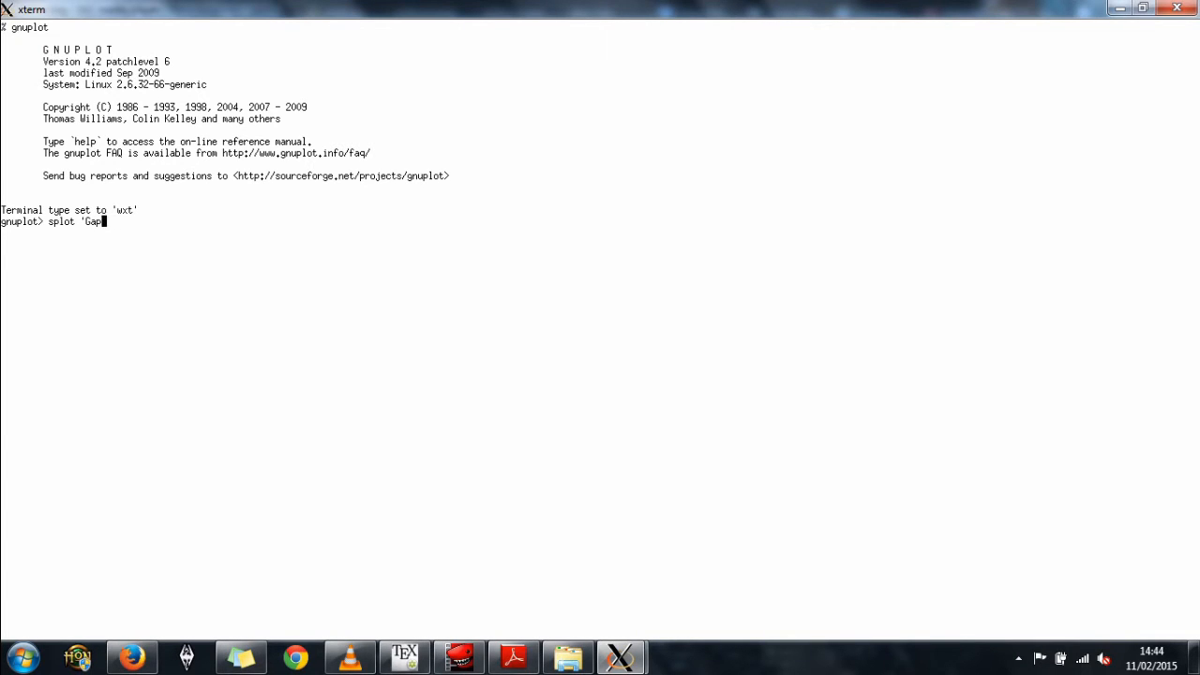
type("1S")
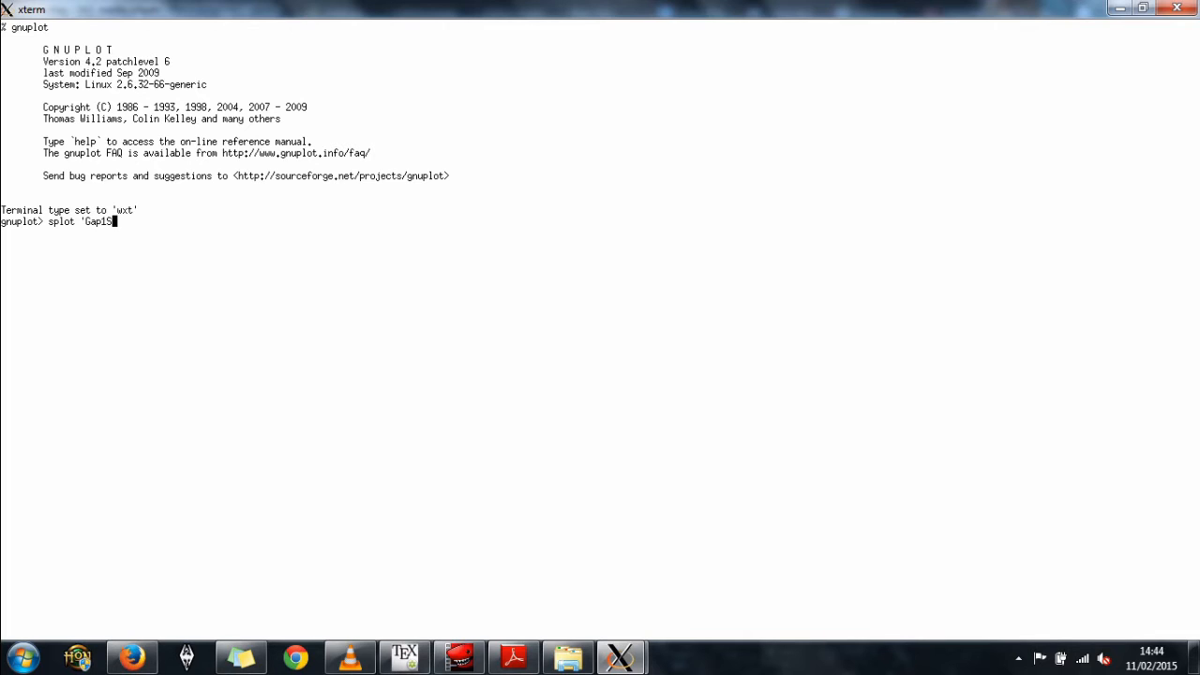
type("0")
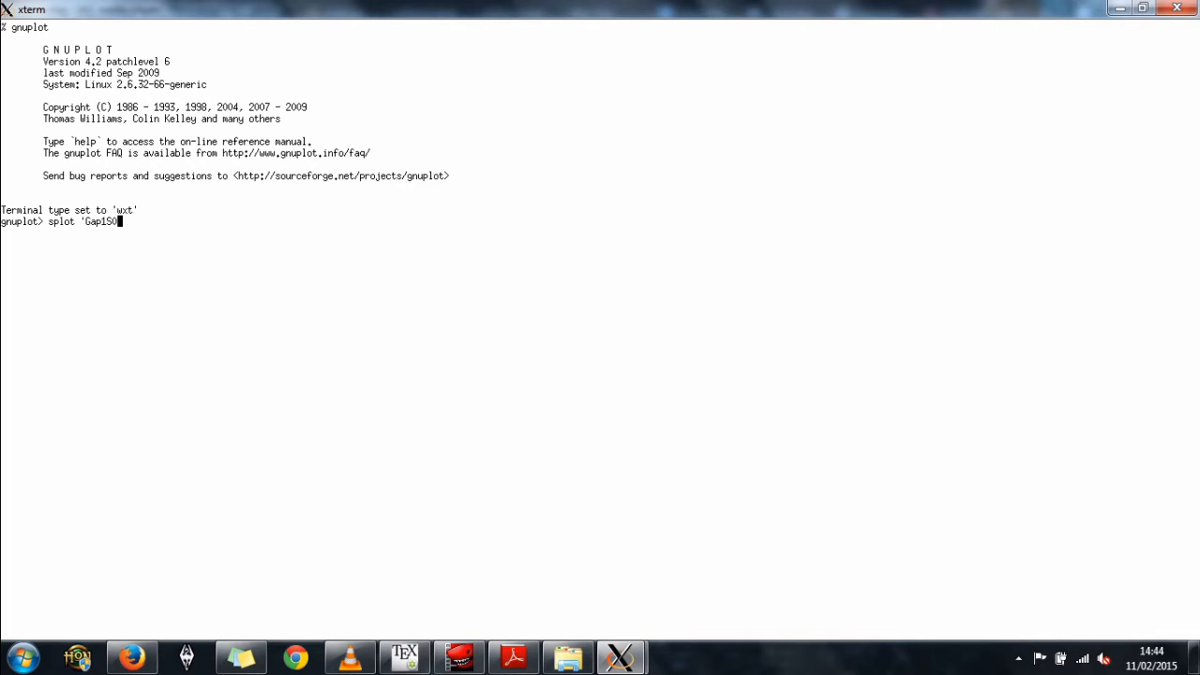
type("D1P")
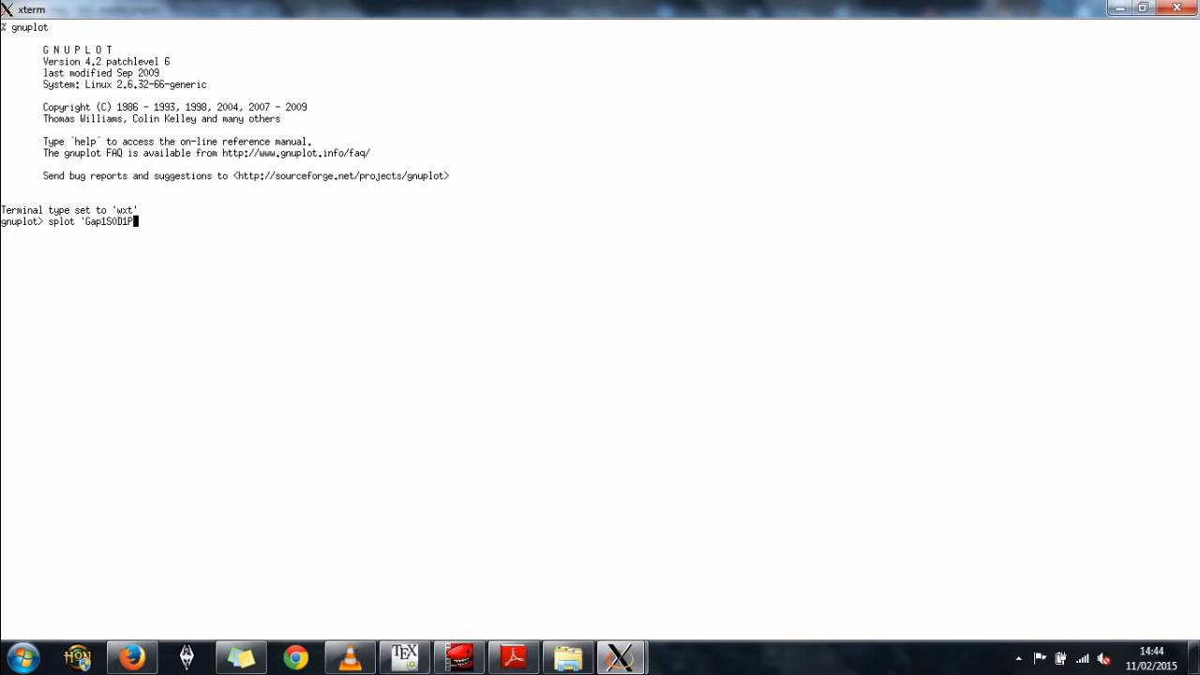
type("./")
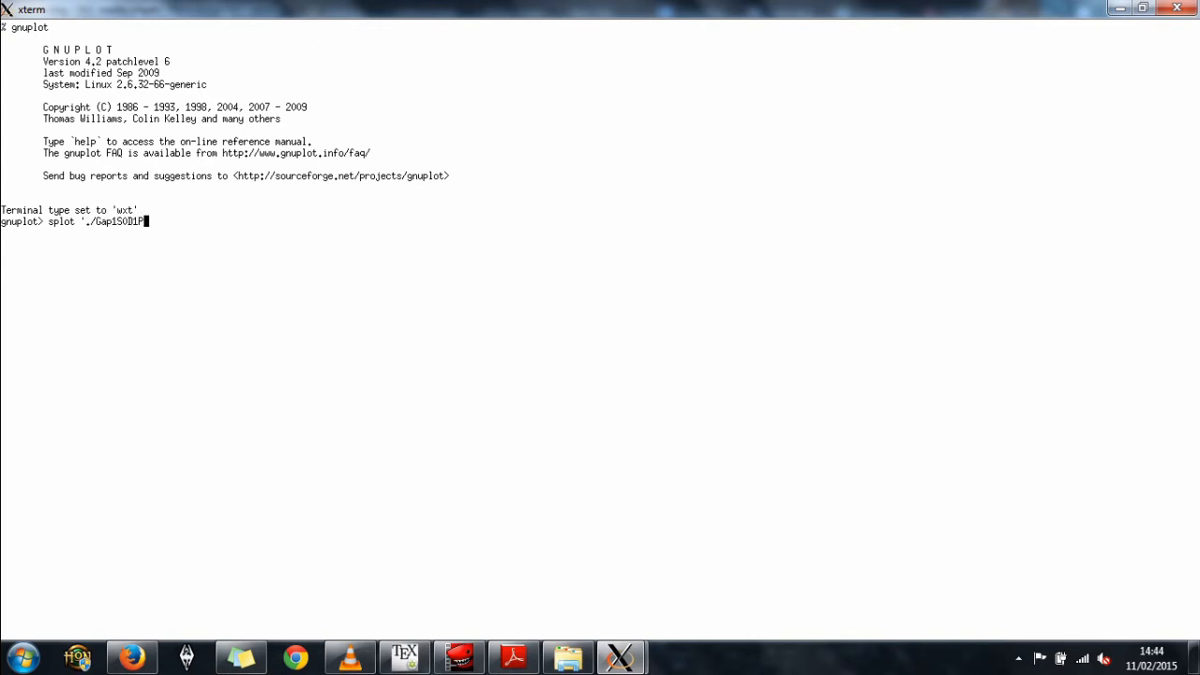
key("Tab")
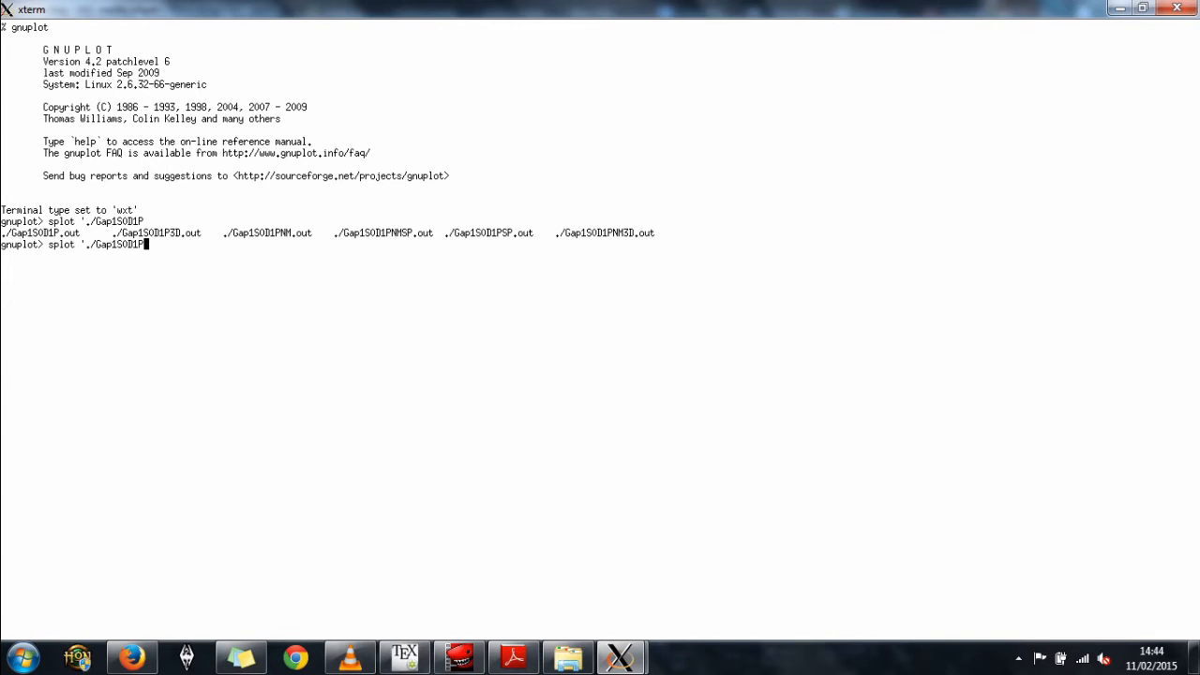
Step: Complete the data file name to Gap1S0D1P3D.out
type("3")
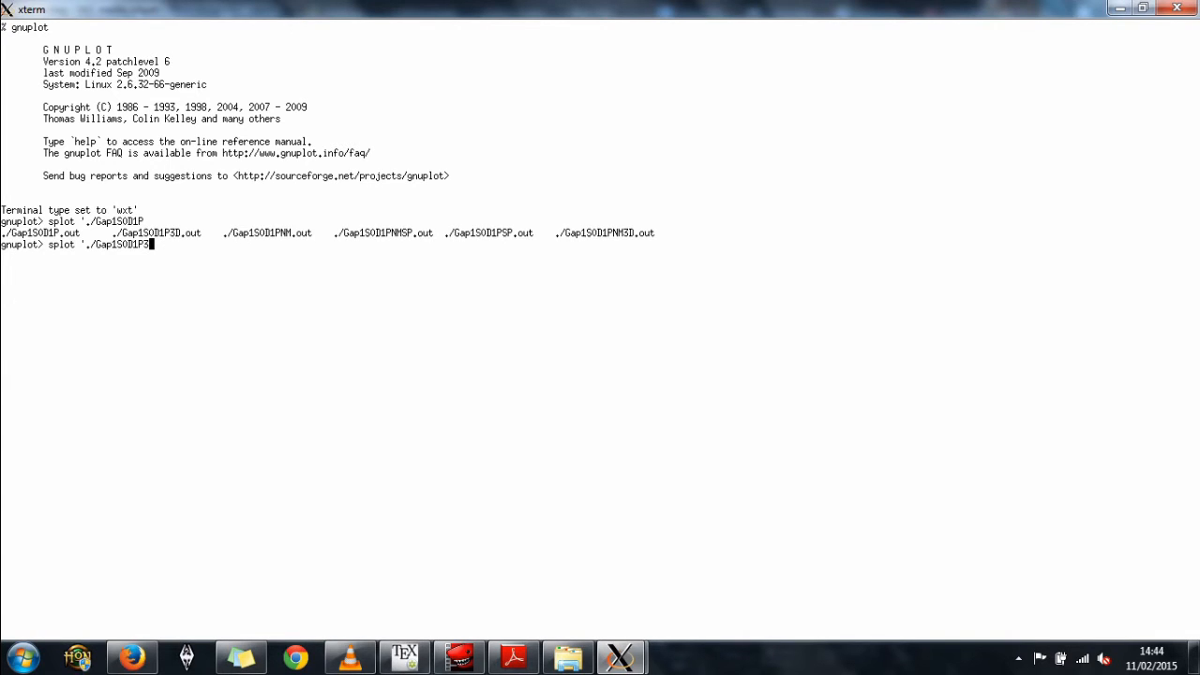
type("3D.")
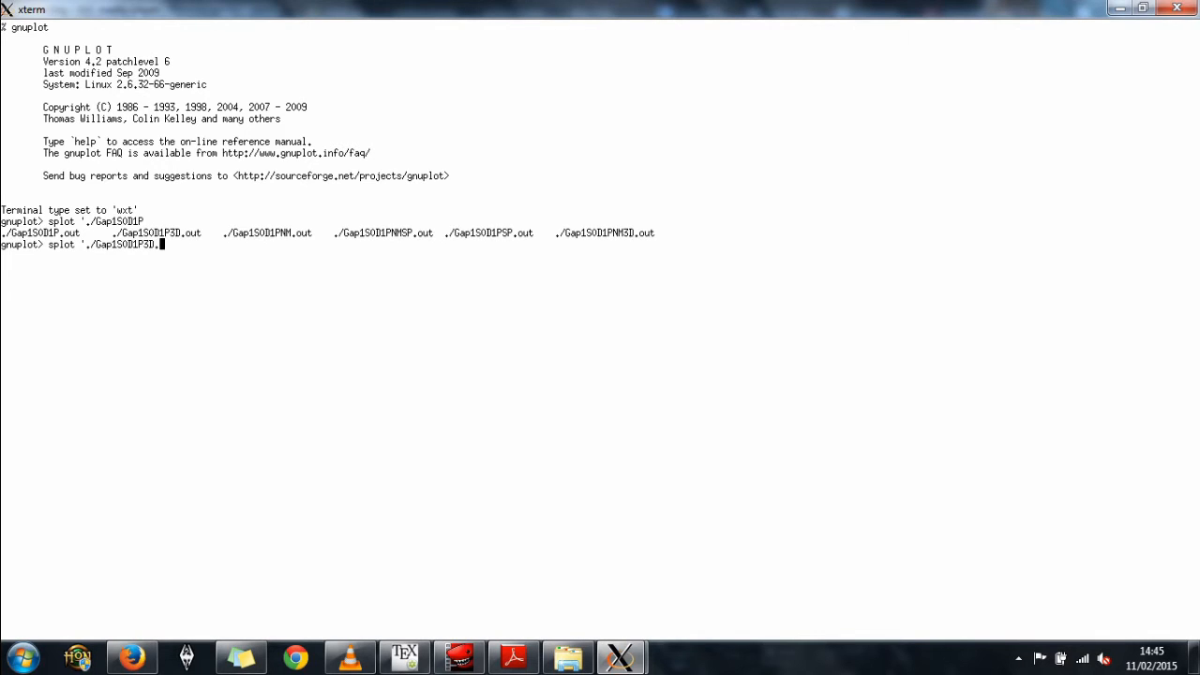
type("out")
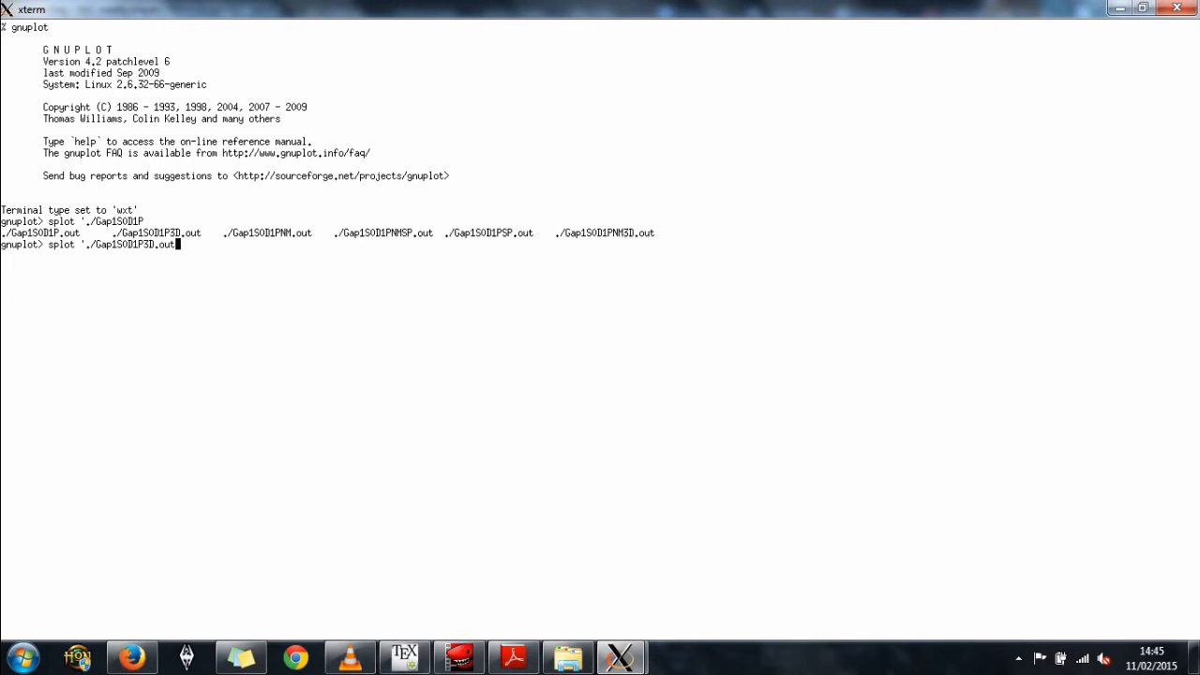
Step: Run splot on Gap1S0D1P3D.out, then redraw it with lines ('w l')
type("'")
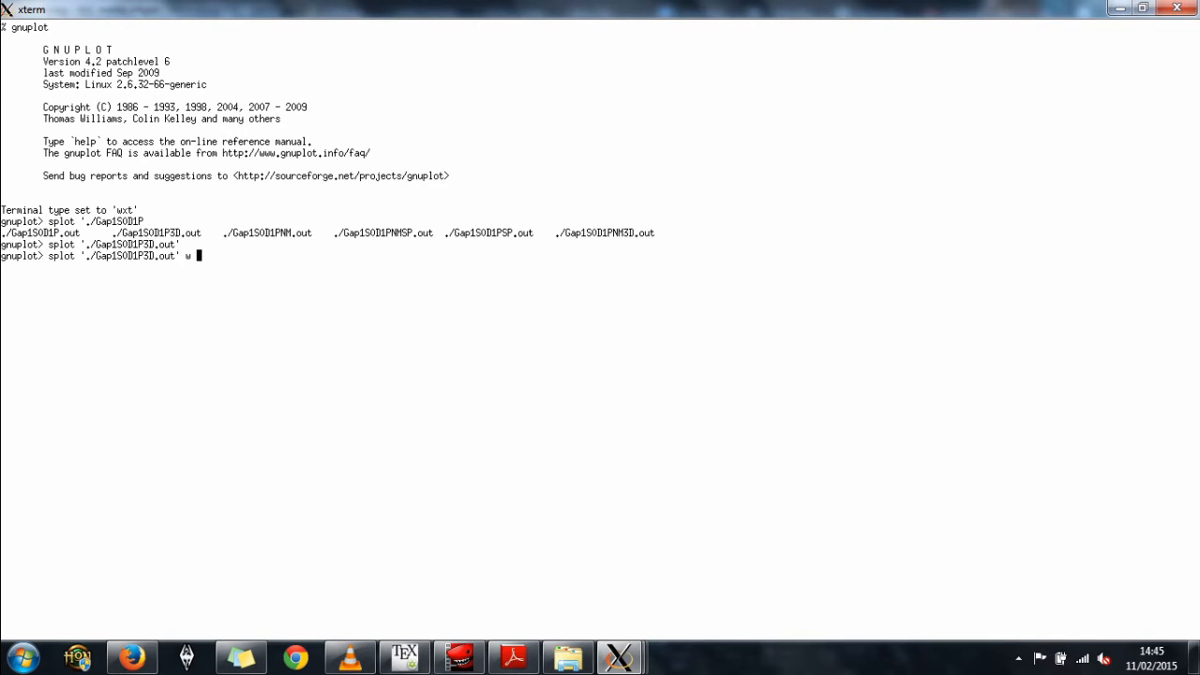
type("l")
type("set")
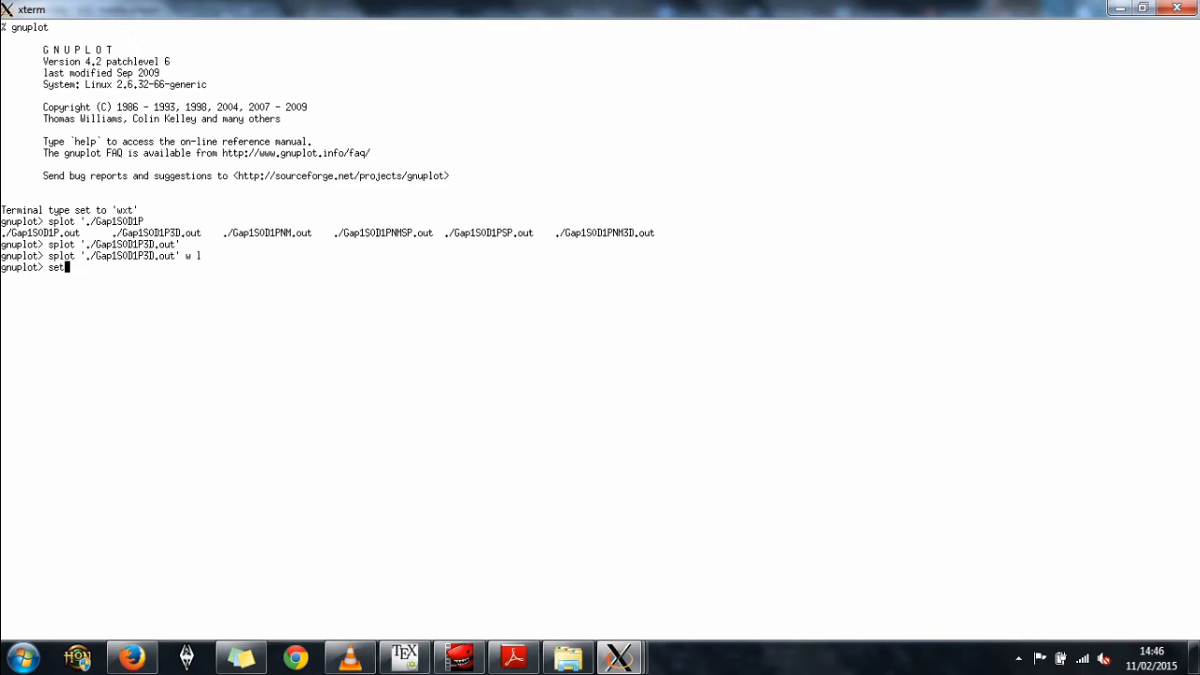
Step: Enable pm3d colour mapping with 'set pm3d' and replot
type("pm3")
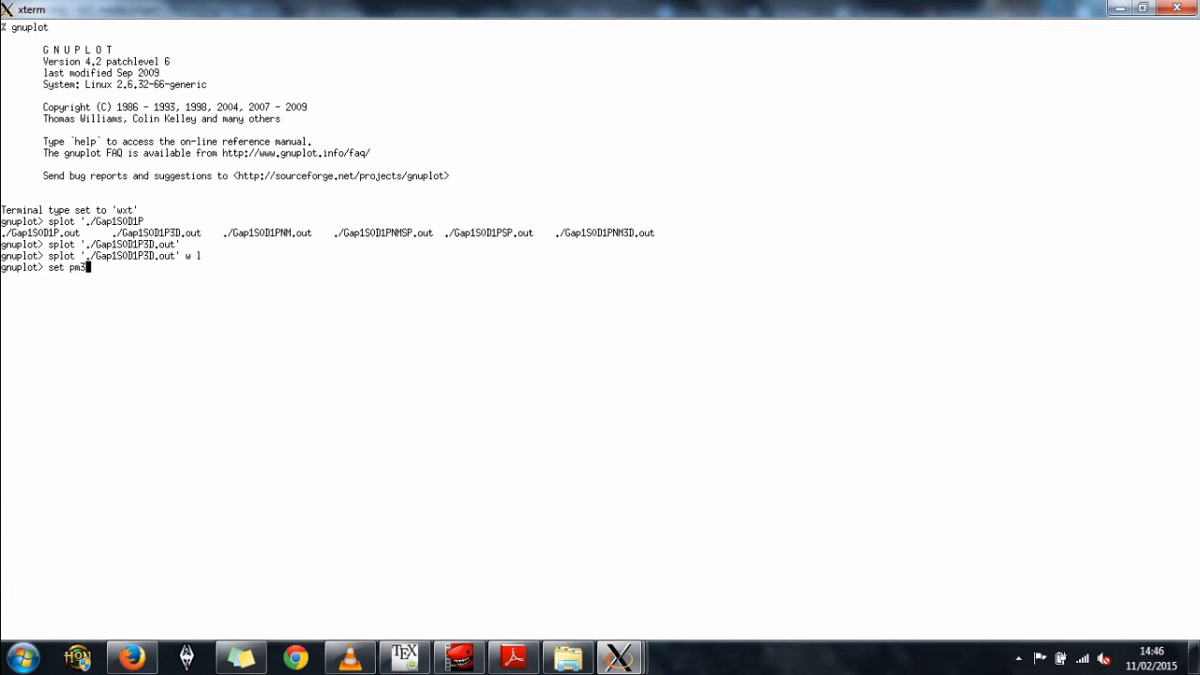
type("d")
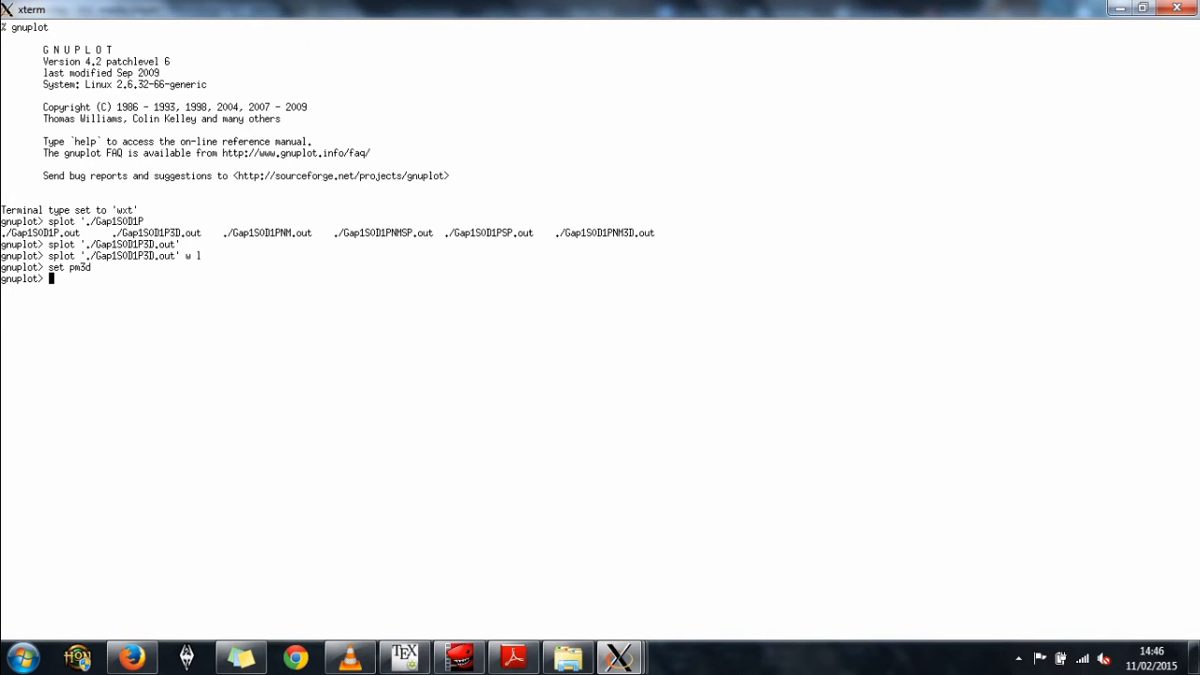
type("rep")
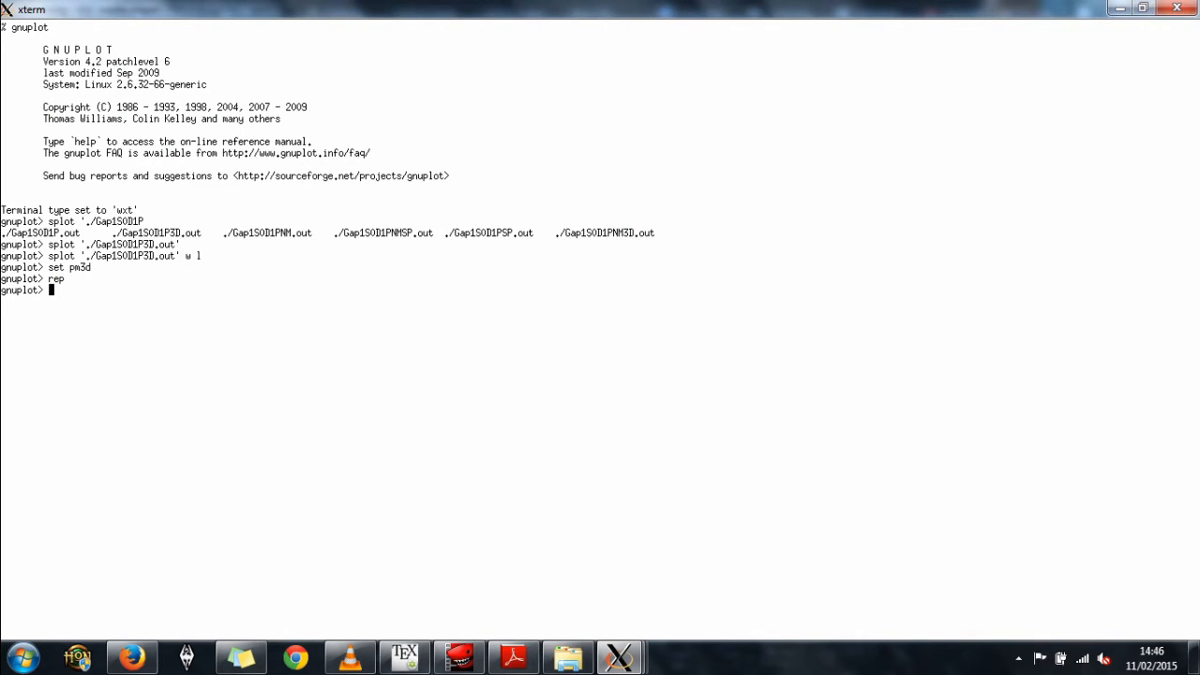
Step: Enter 'unset surface' to hide the mesh and replot so only pm3d colouring shows
type("unset su")
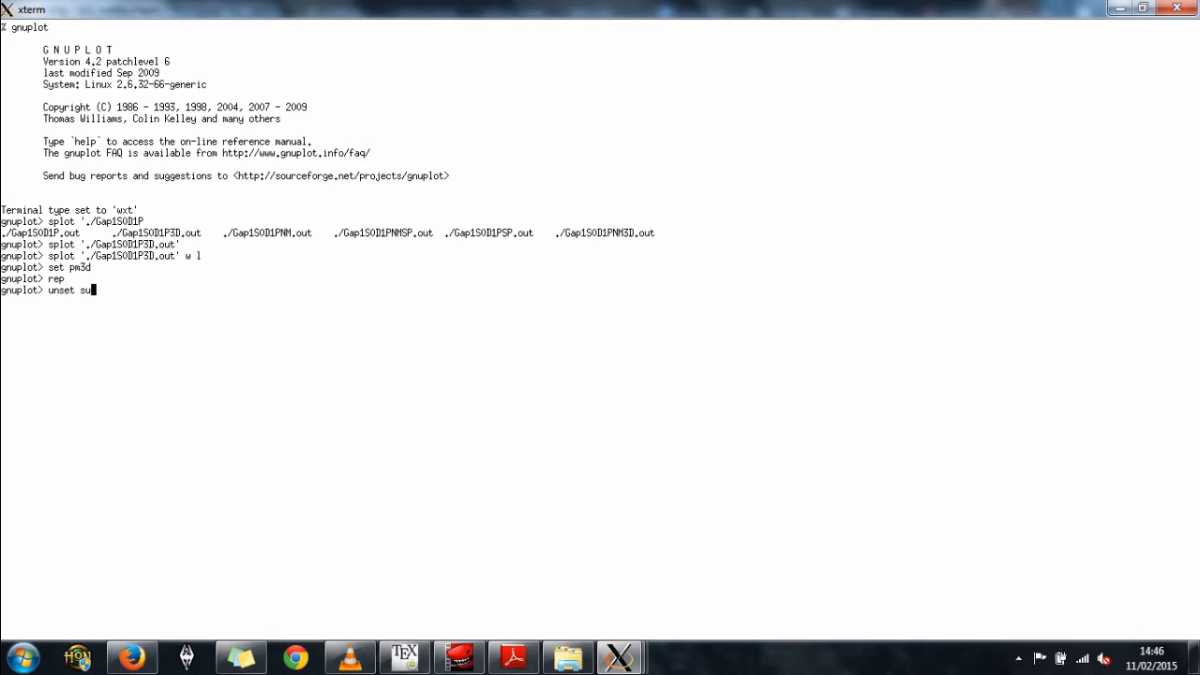
type("rface")
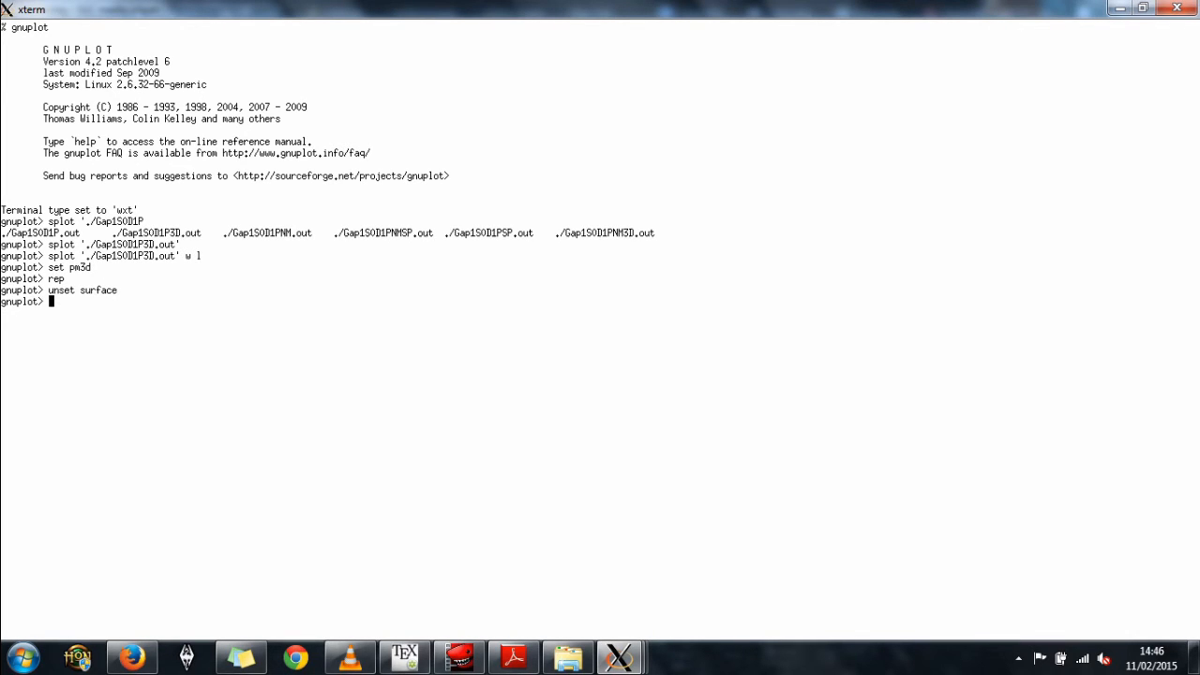
type("rep")
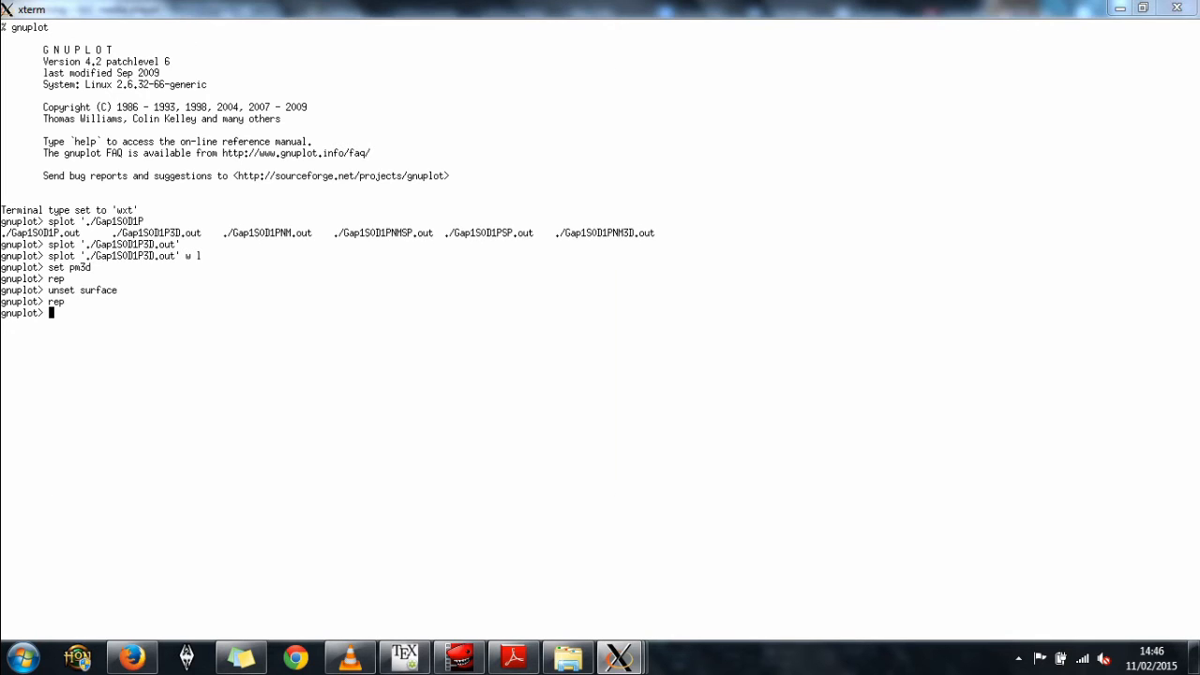
key("Return")
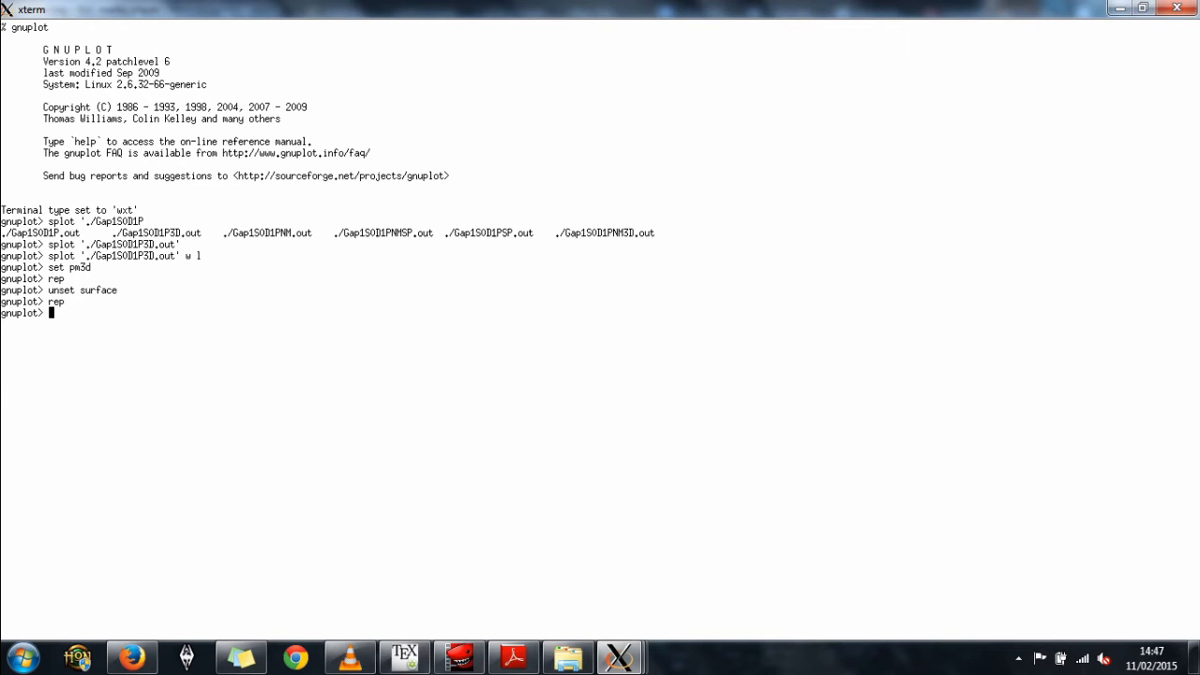
Step: Enter 'set view map' and replot for a top-down colour map
type("set")
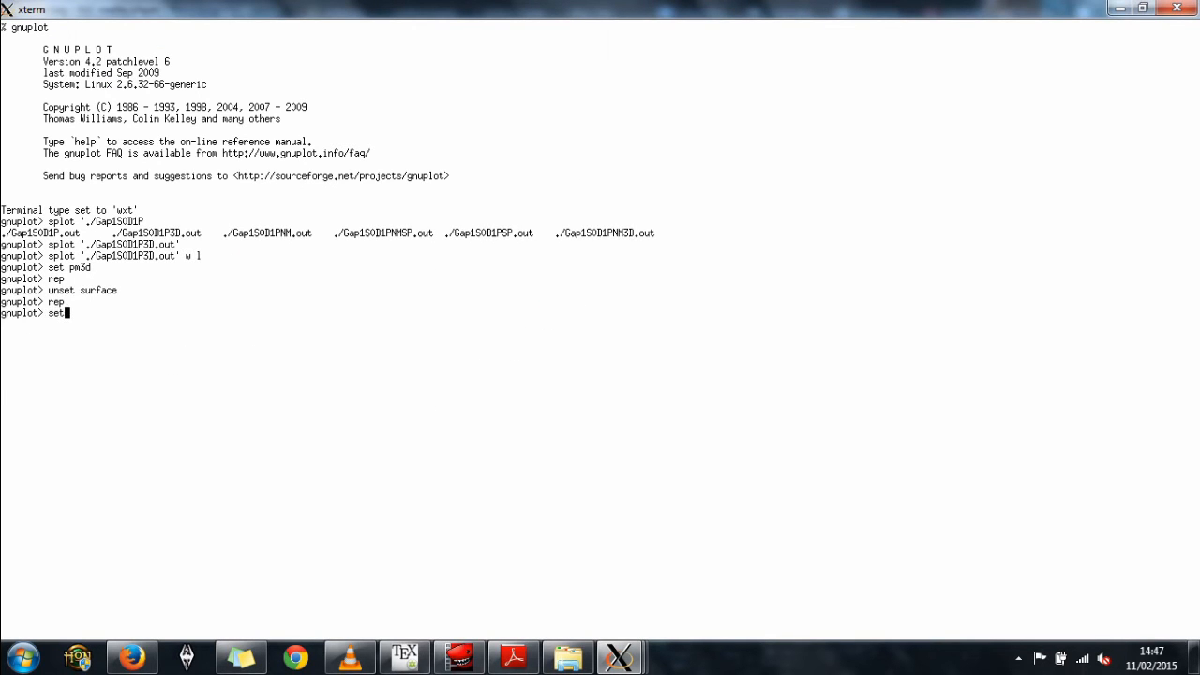
type("view")
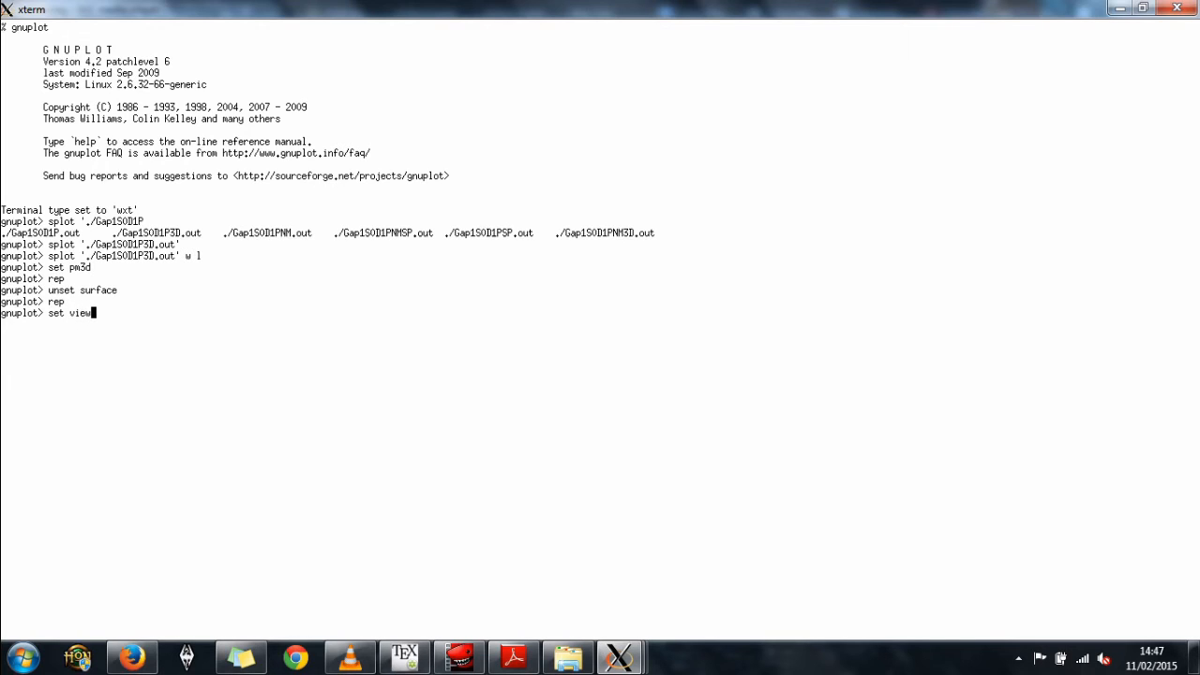
type("map")
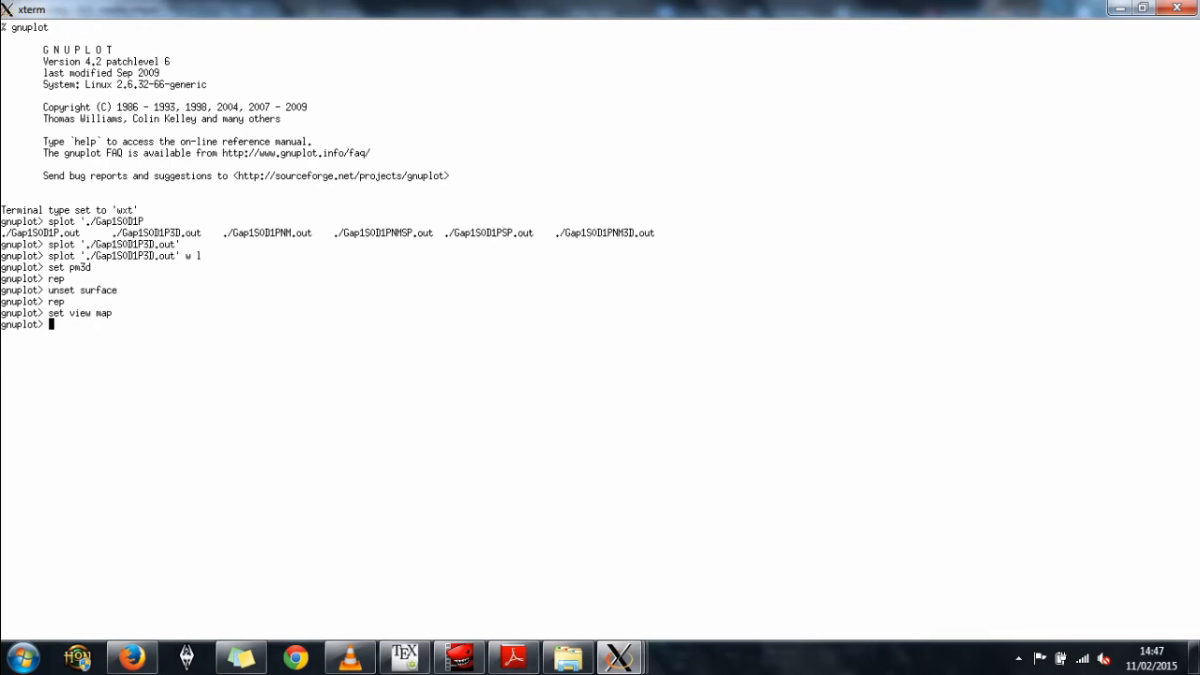
type("re")
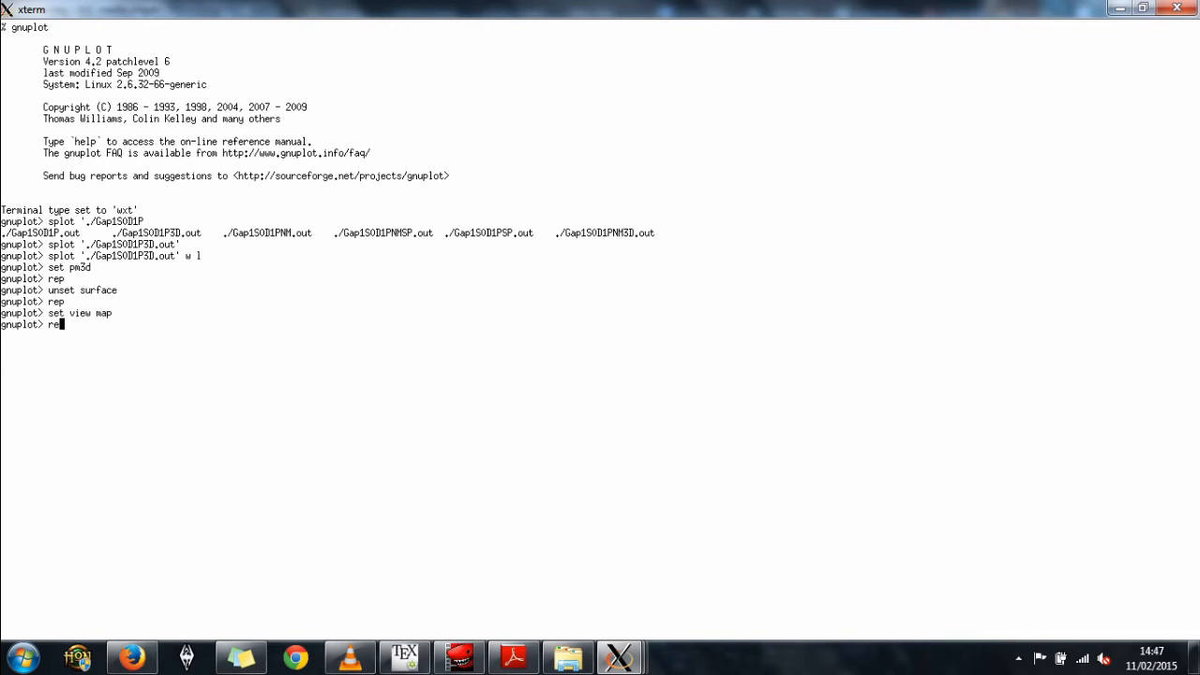
type("p")
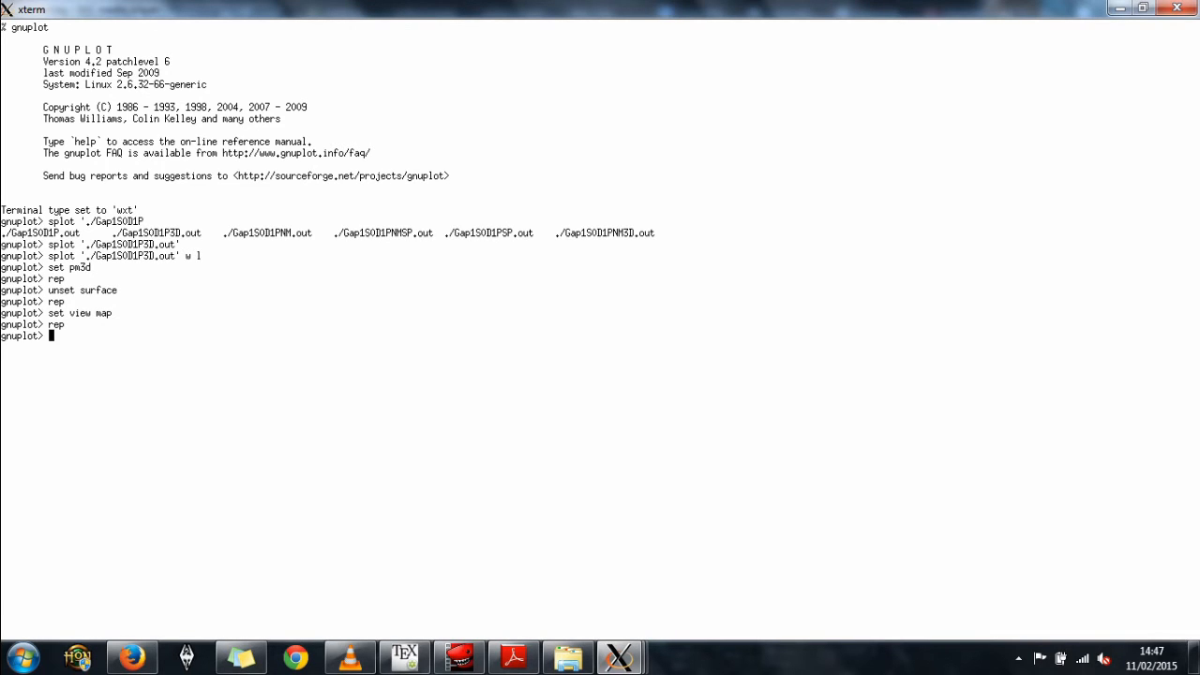
key("Return")
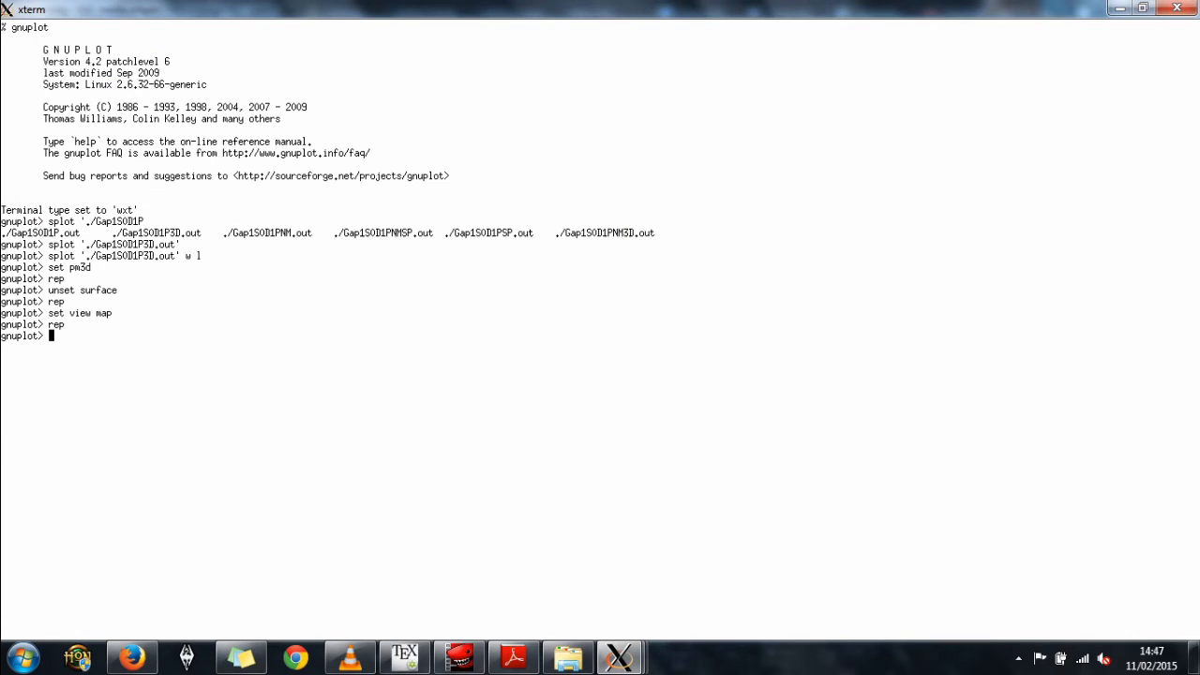
Step: Make the plot square with 'set size square'
type("set")
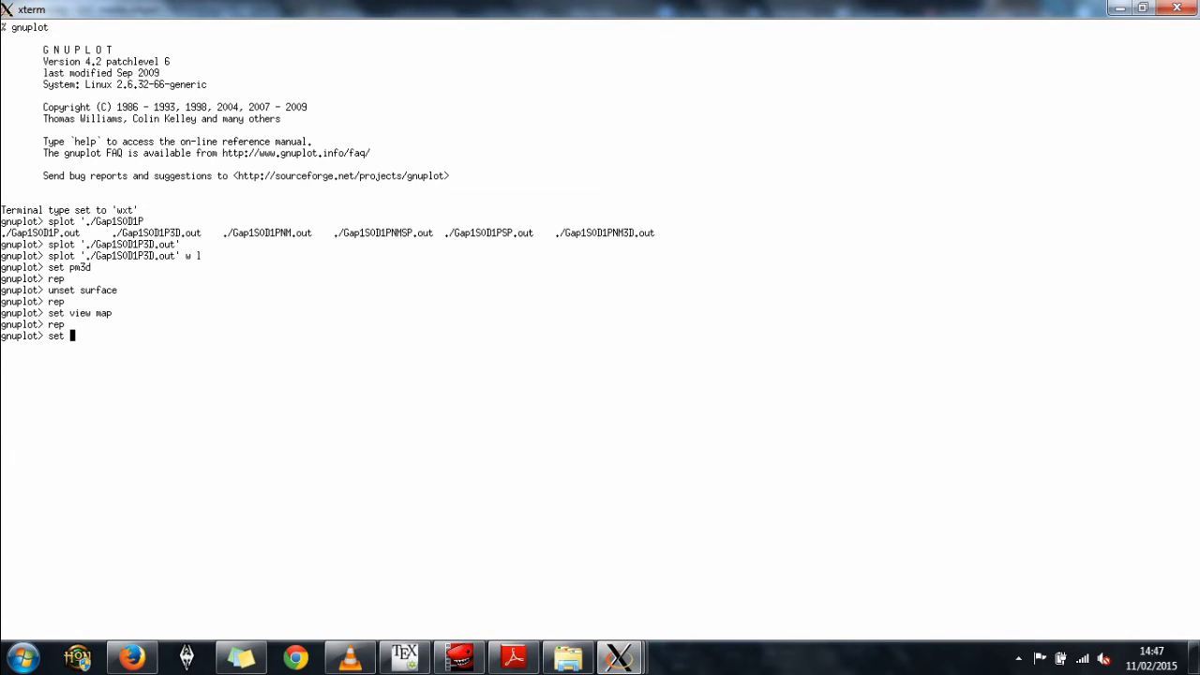
type("size squ")
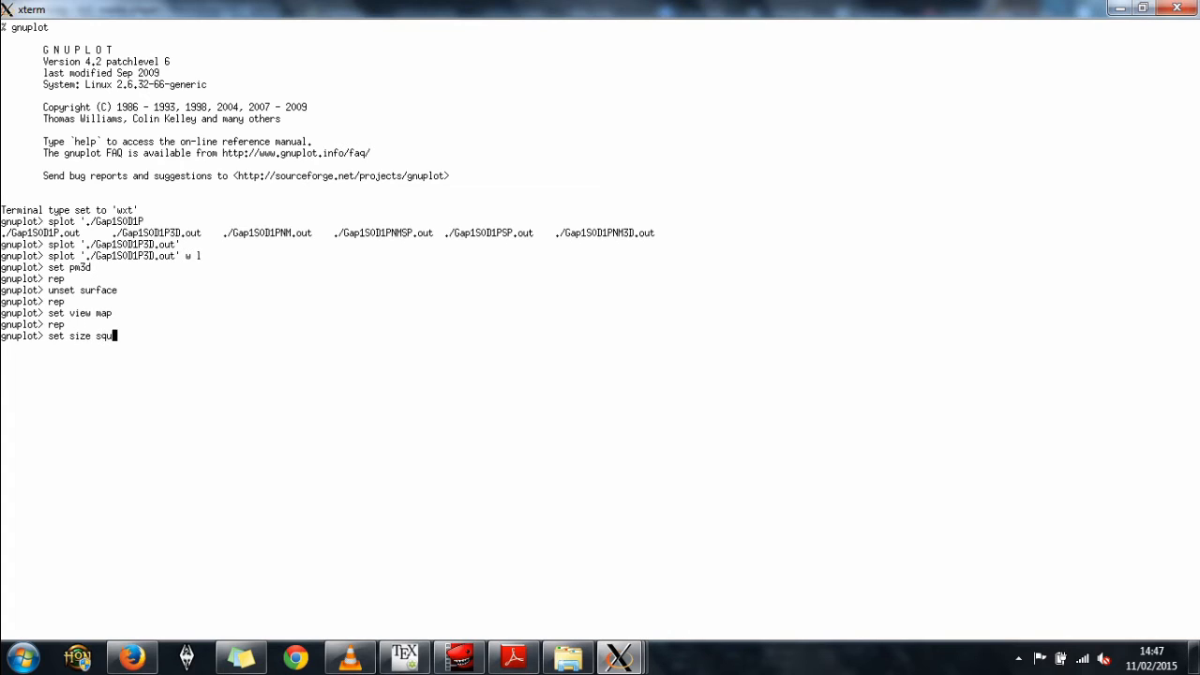
type("re")
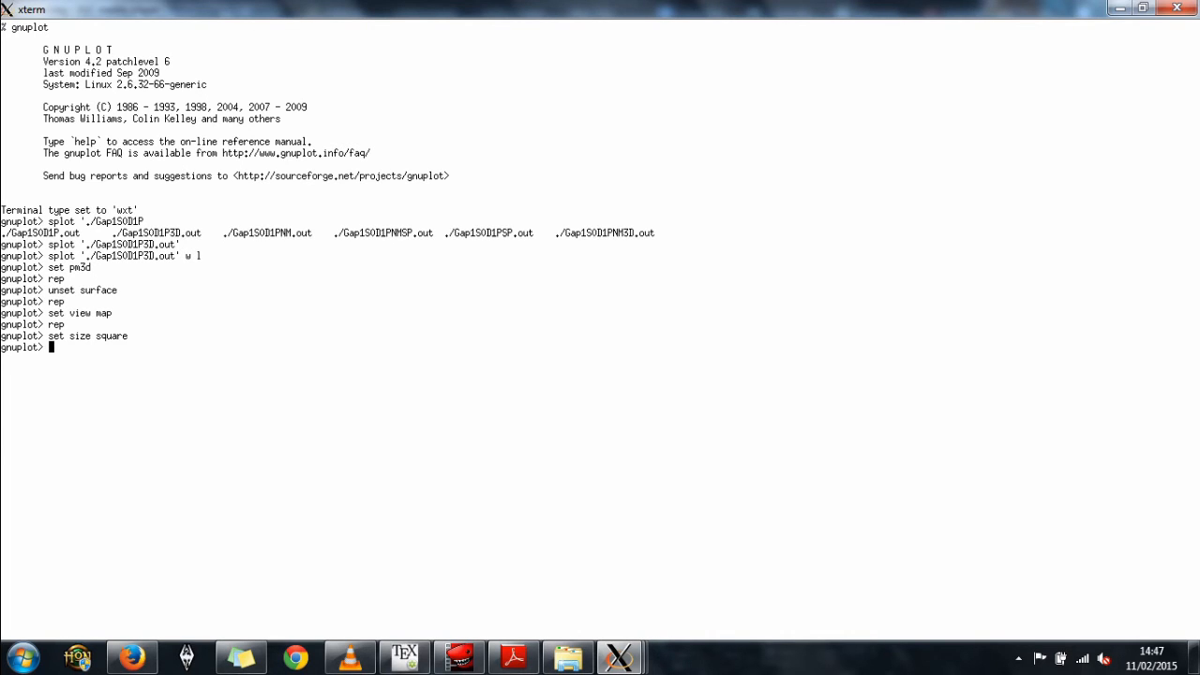
Step: Add contour lines with 'set contours' and replot, before unsetting them
type("s")
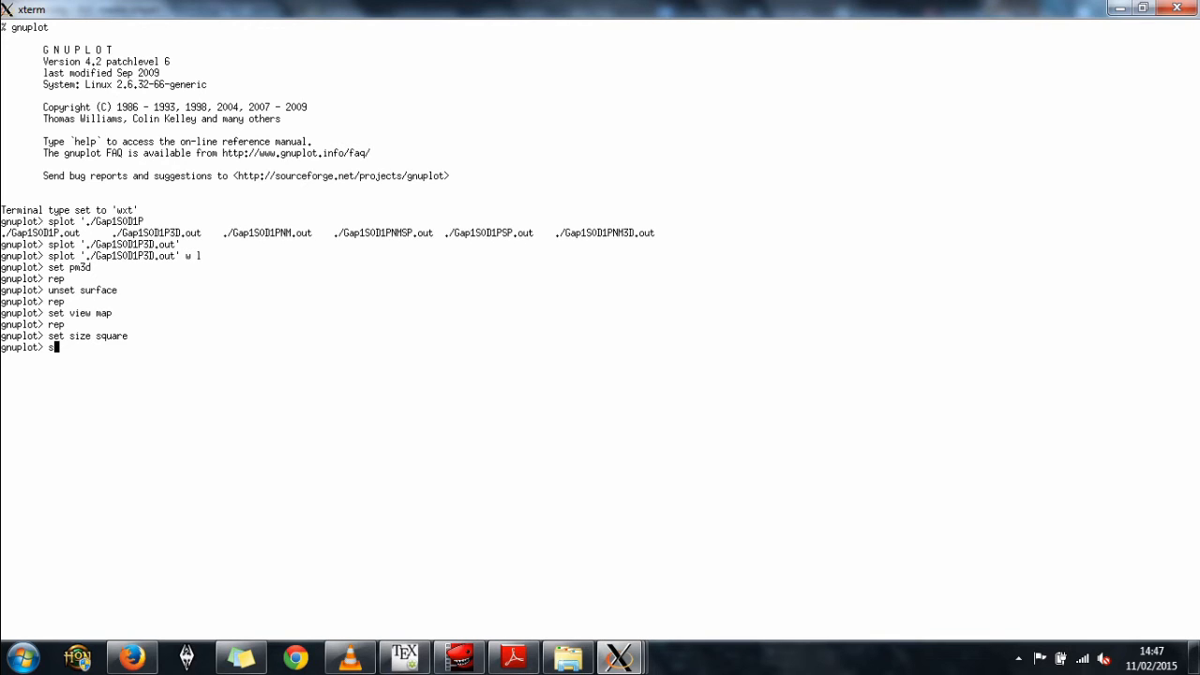
type("e")
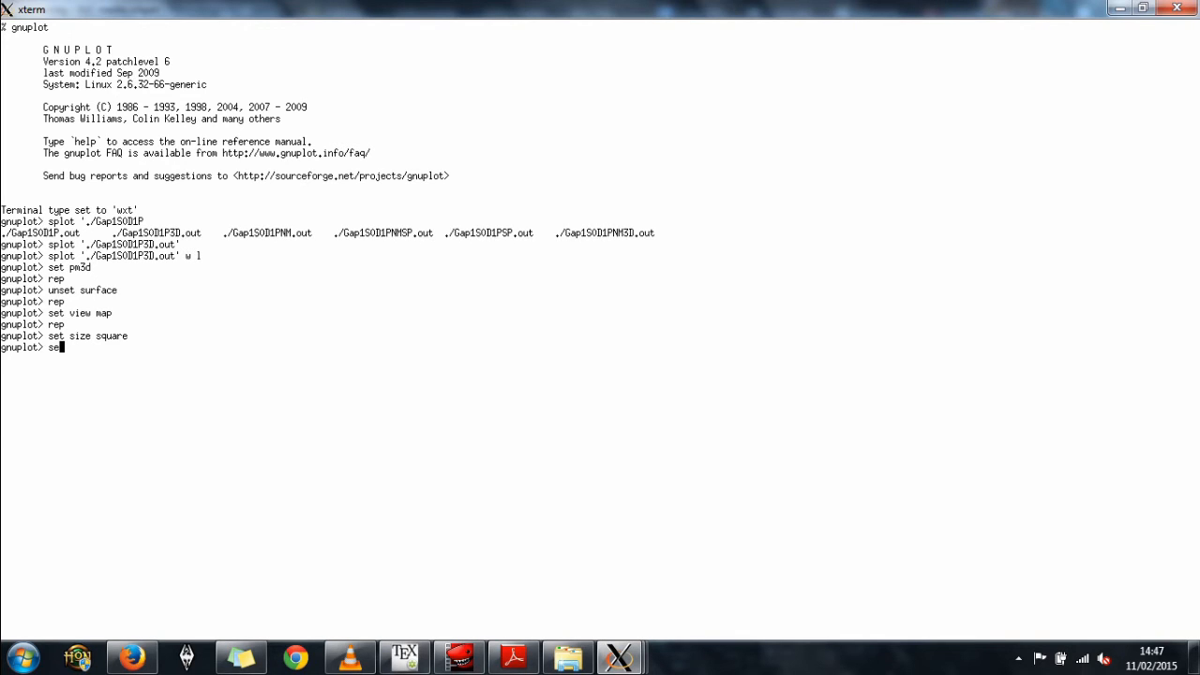
type("contours")
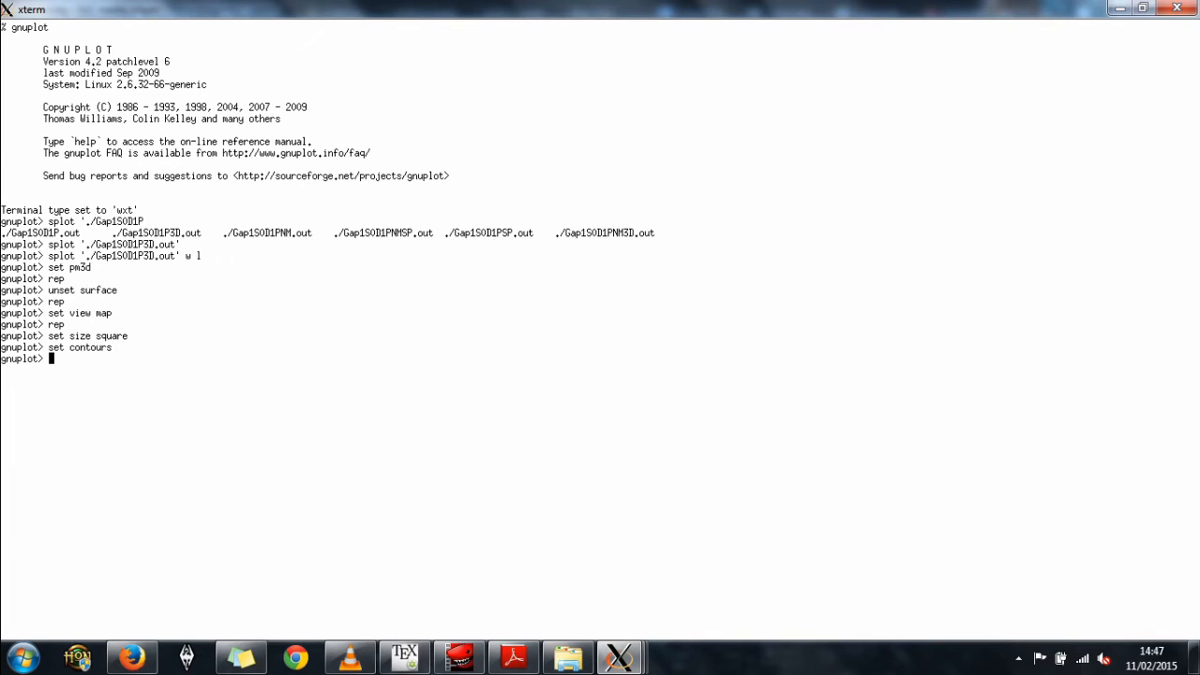
type("rep")
type("unset contour")
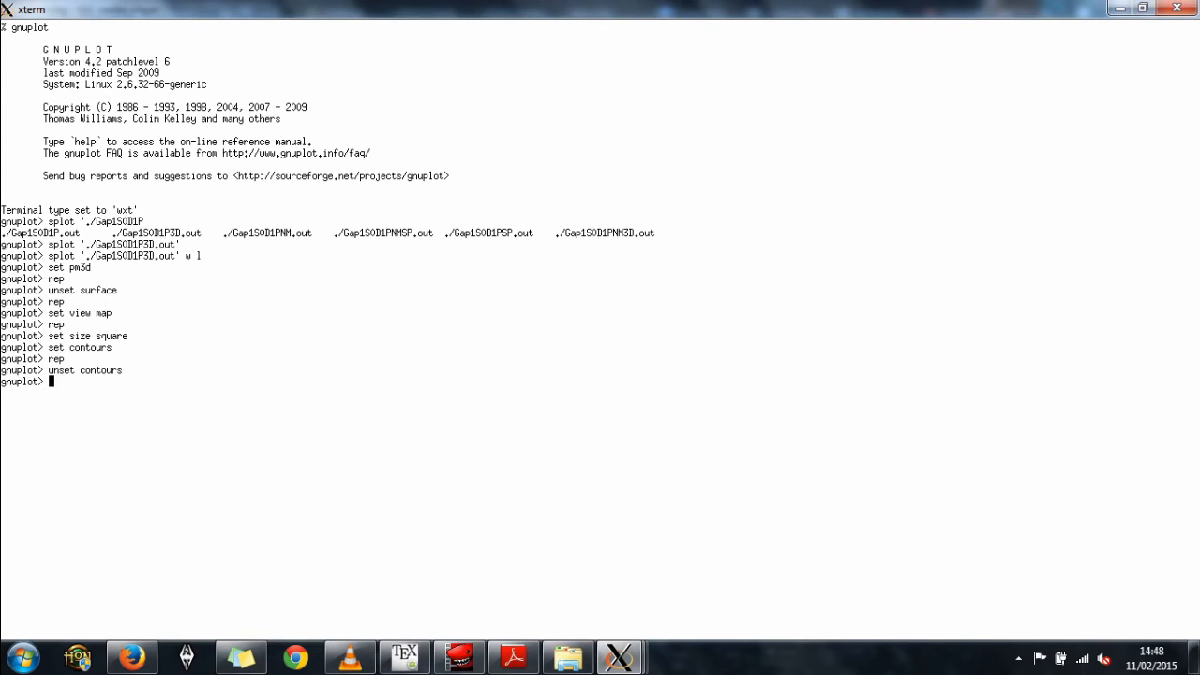
Step: Limit the y range to 0–4 with 'set yrange[0:4]'
type("se")
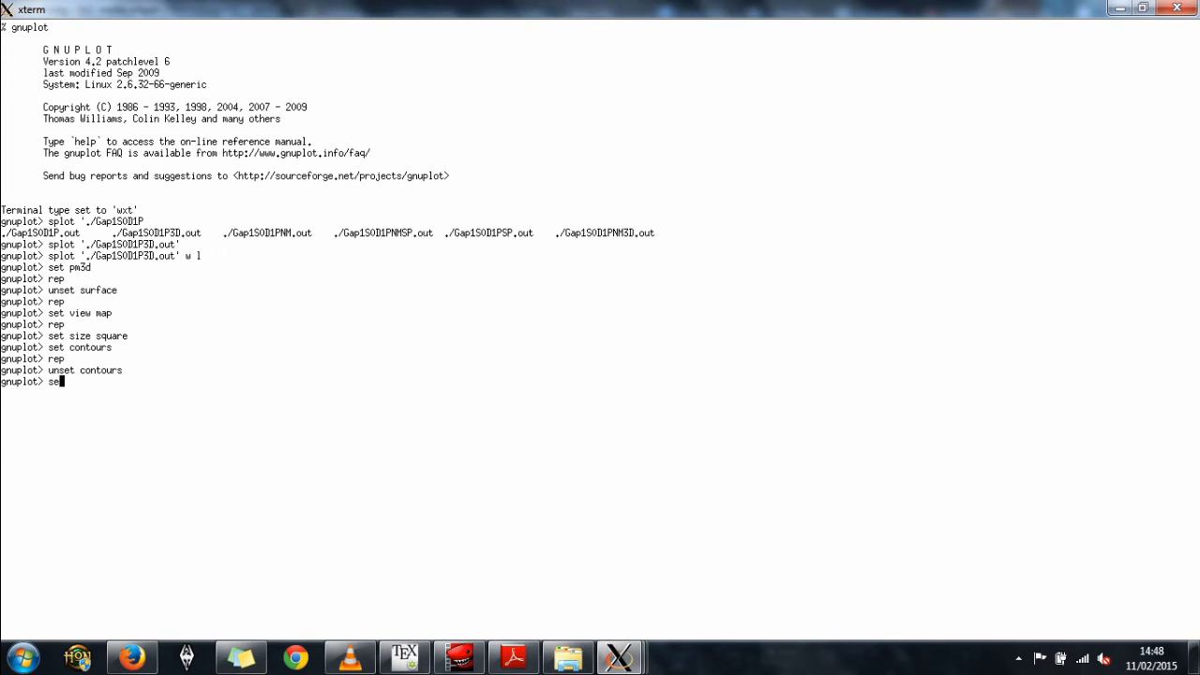
type("yrange")
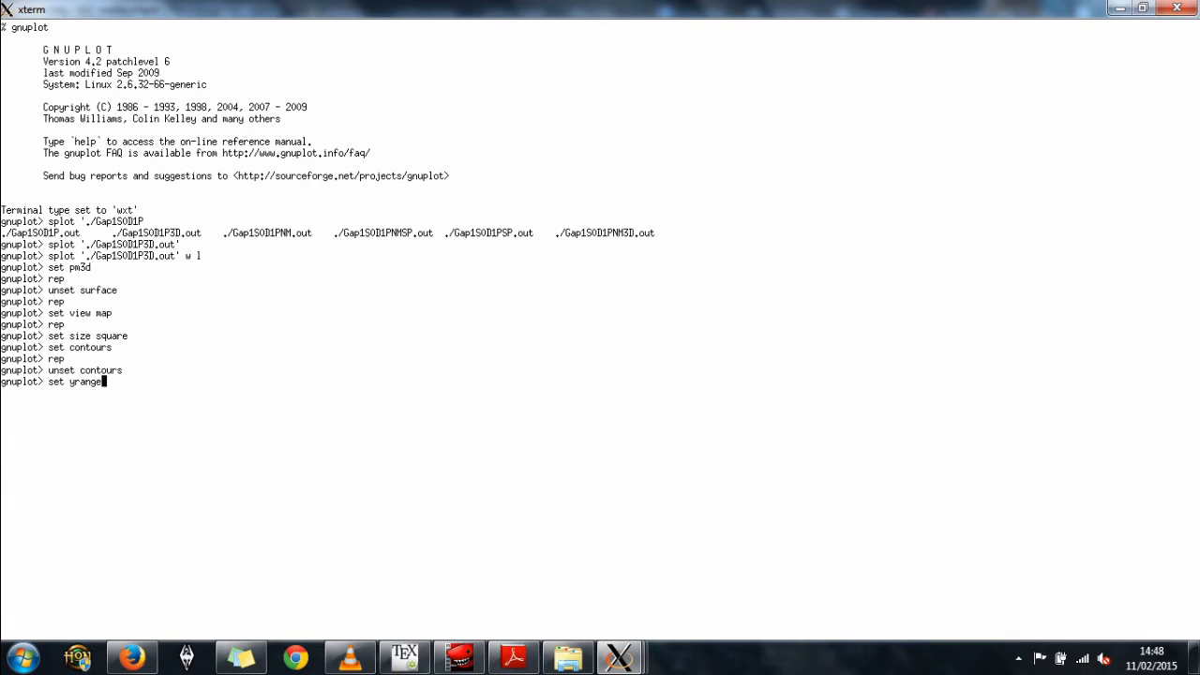
type("[0:4")
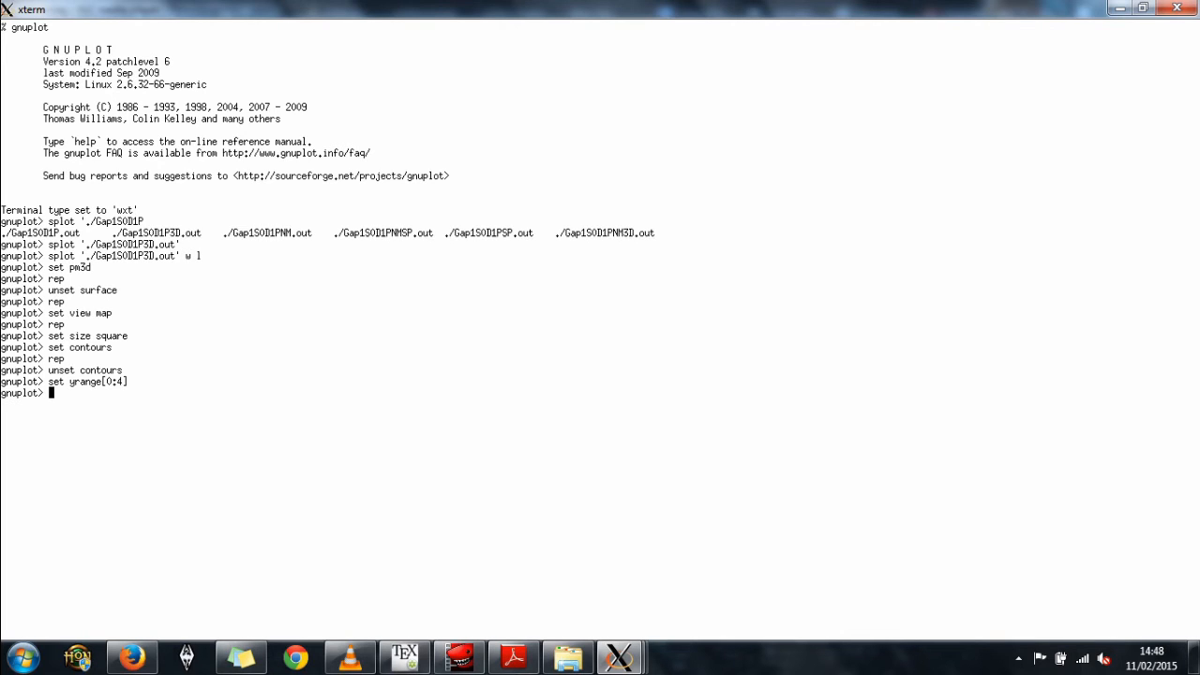
Step: Try 'set logscale cb', replot, then enter 'unset logscale cb'
type("s")
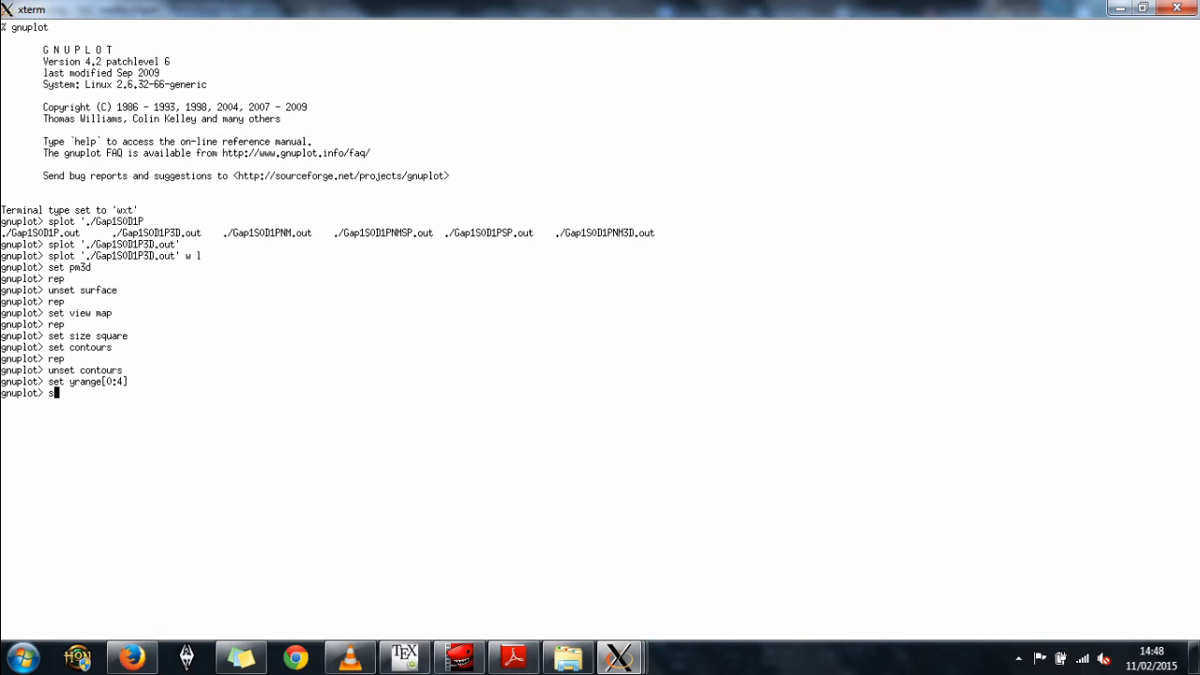
type("et")
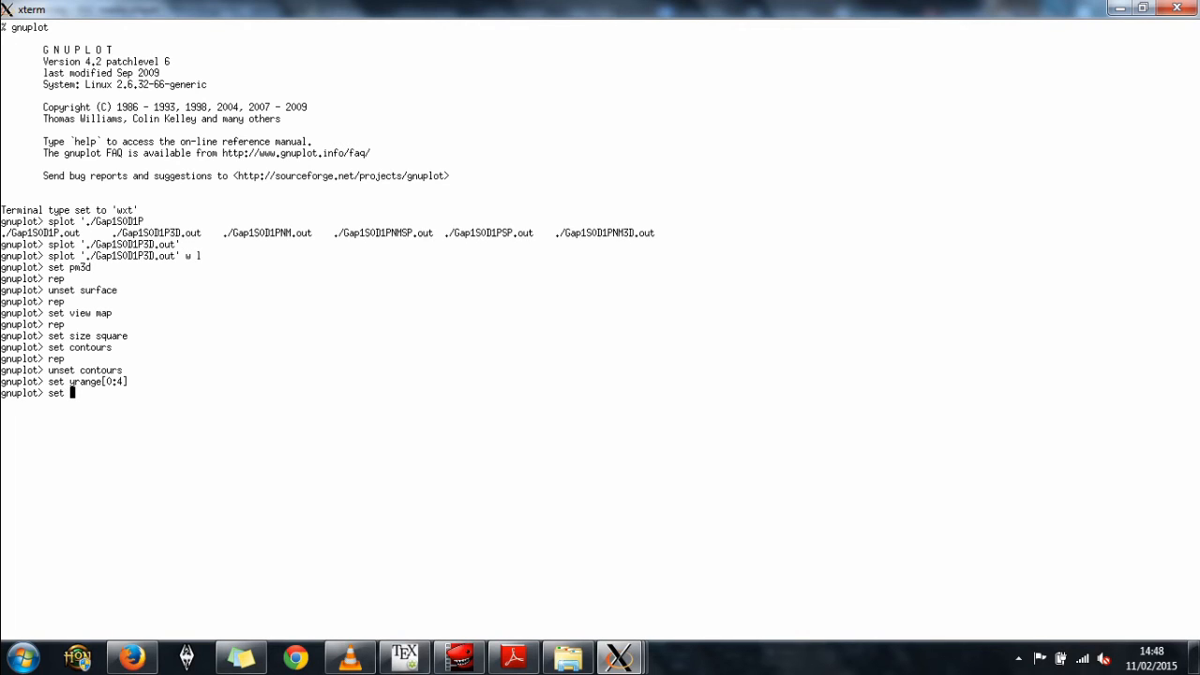
type("logscale")
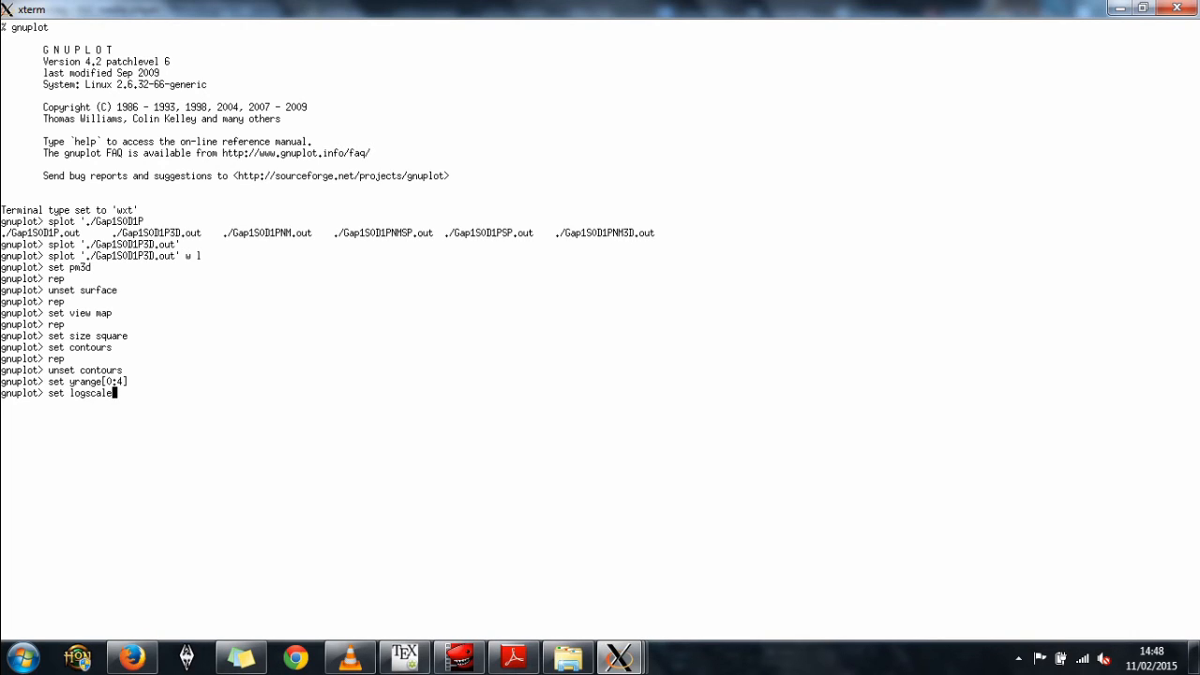
type("cb")
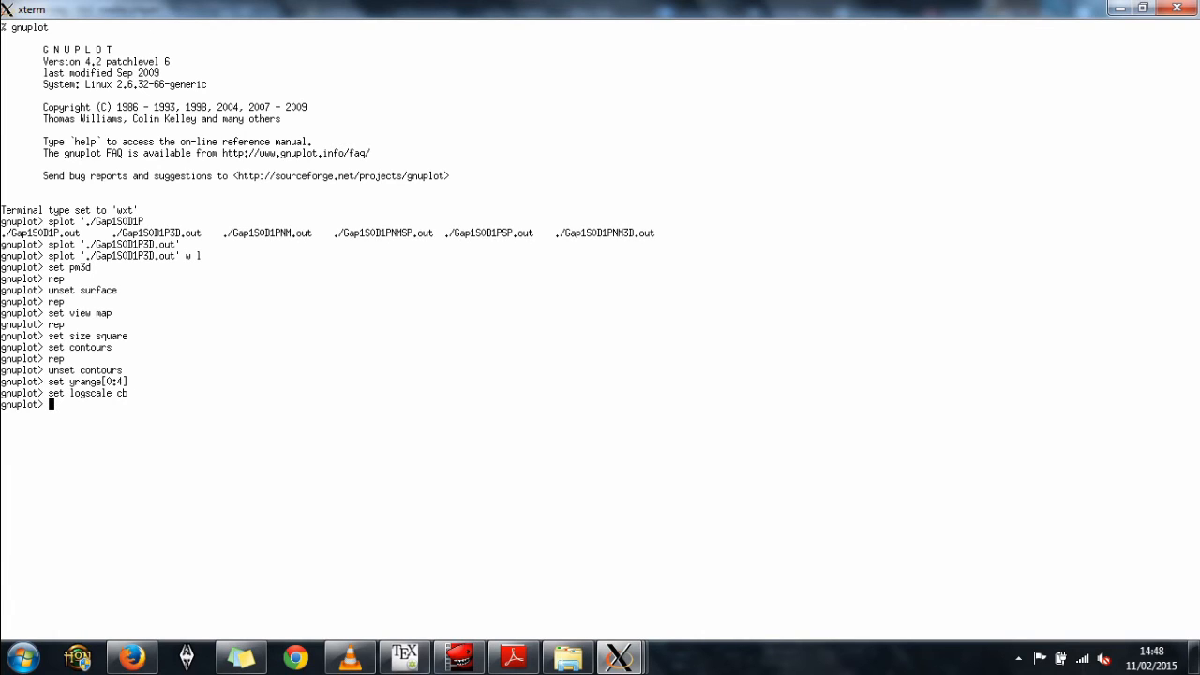
type("rep")
type("unse")
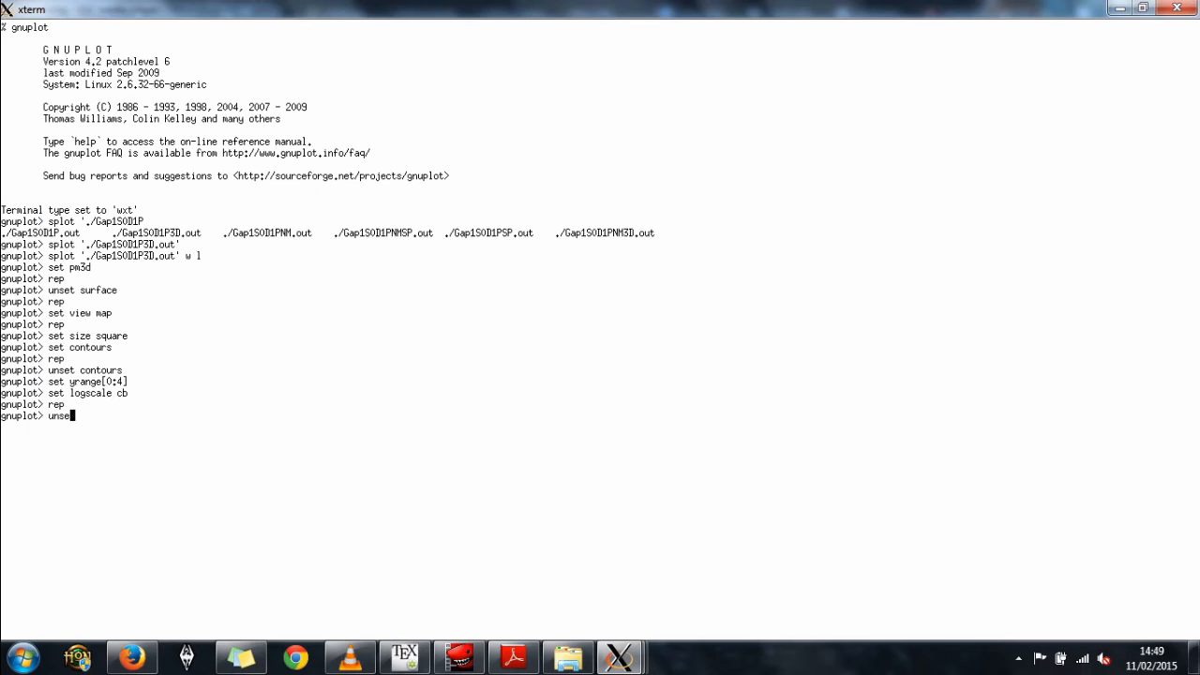
type("logscale cb")
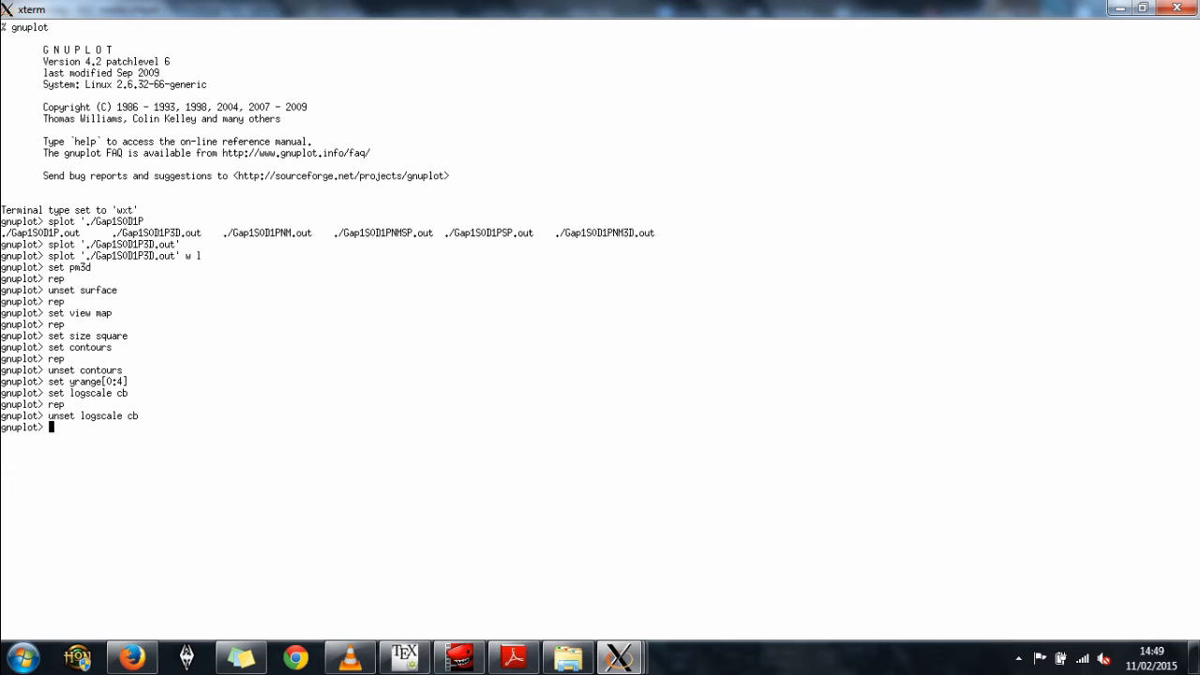
Step: Set the plot title to 'A 3D plot of 1S0'
type("set")
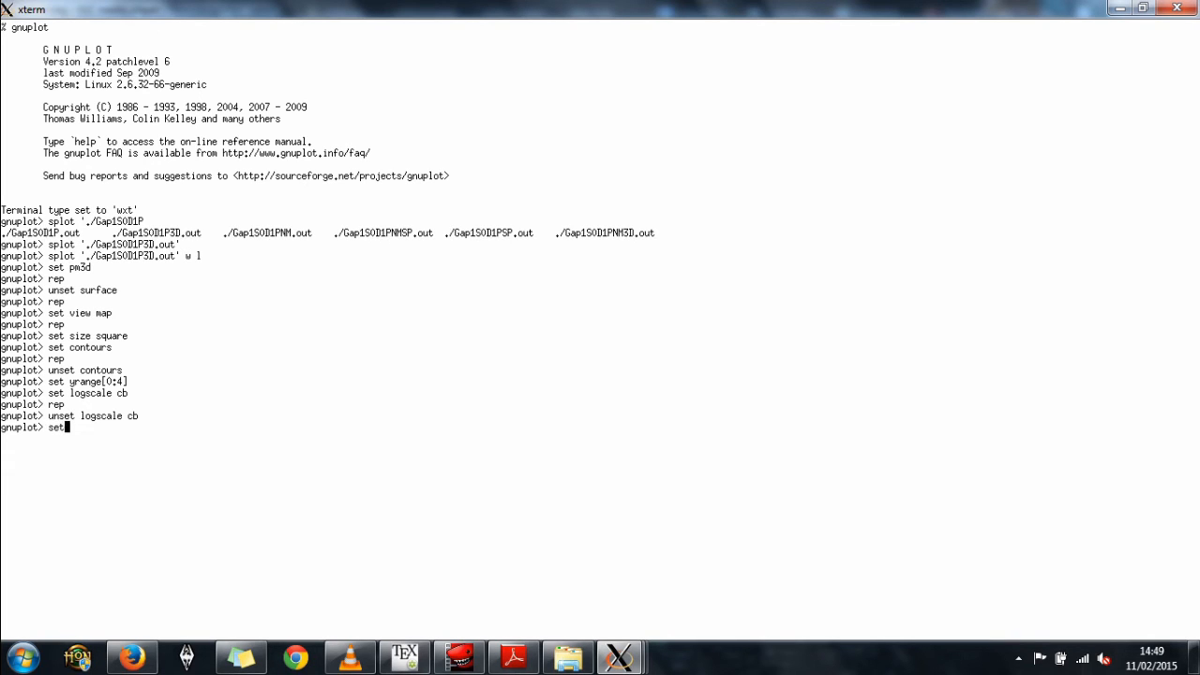
type("title '")
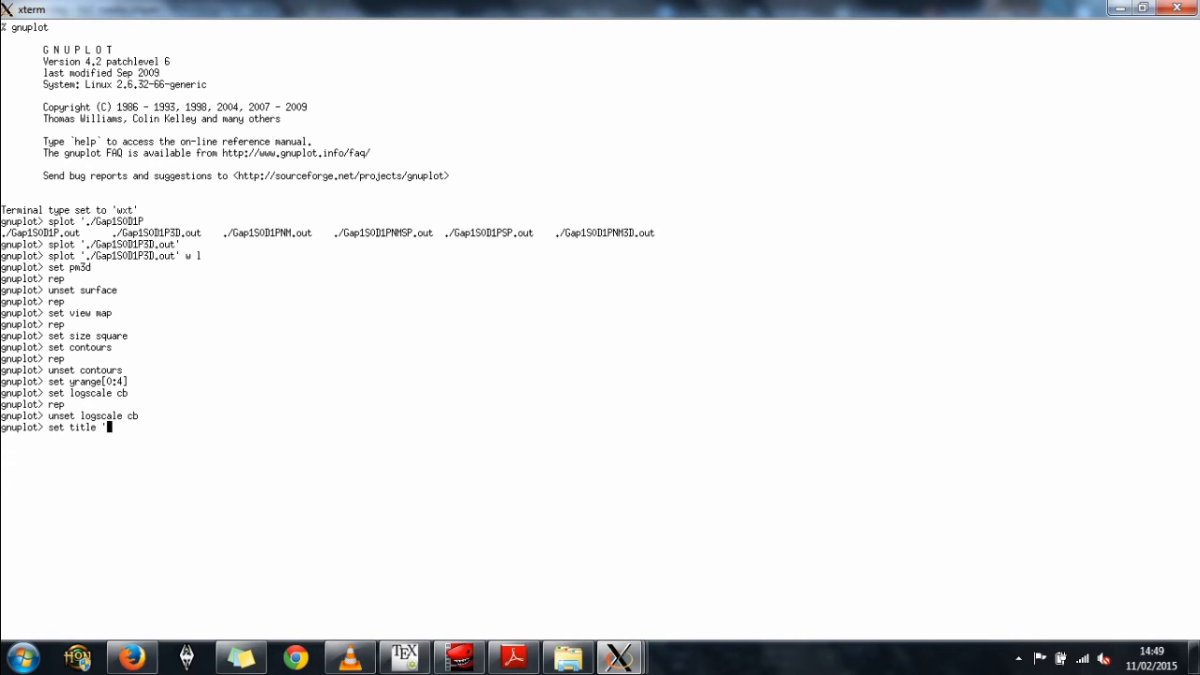
type("A 3D pl")
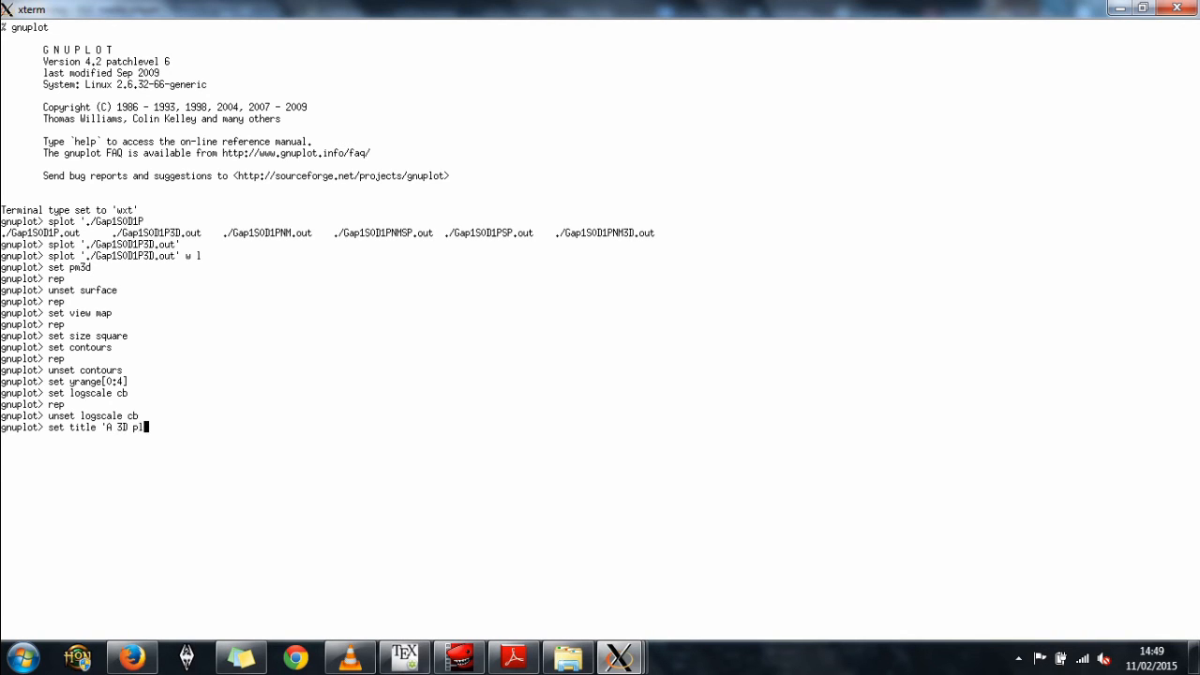
type("ot")
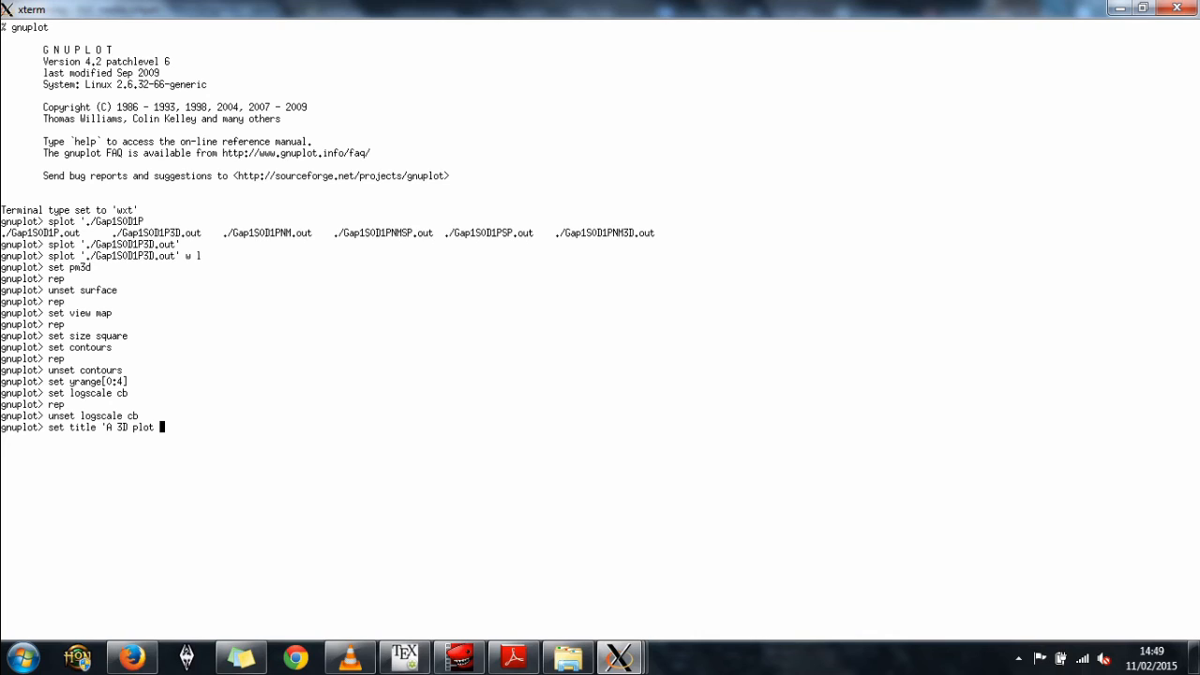
type("of 1S")
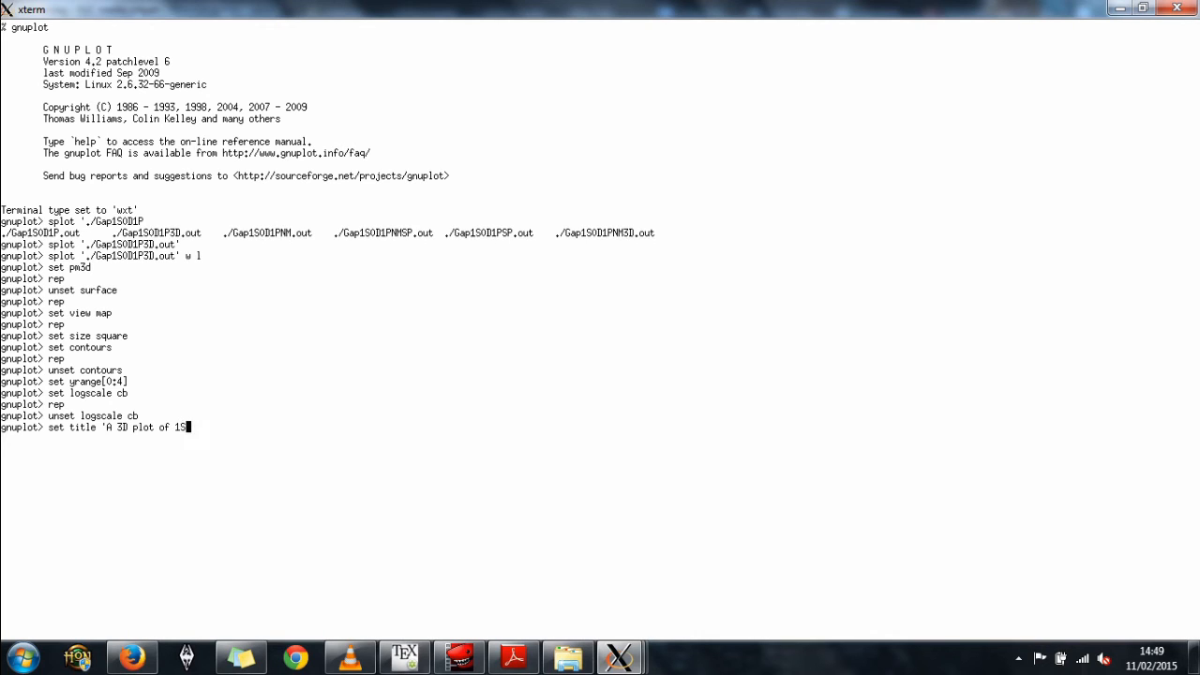
type("O'")
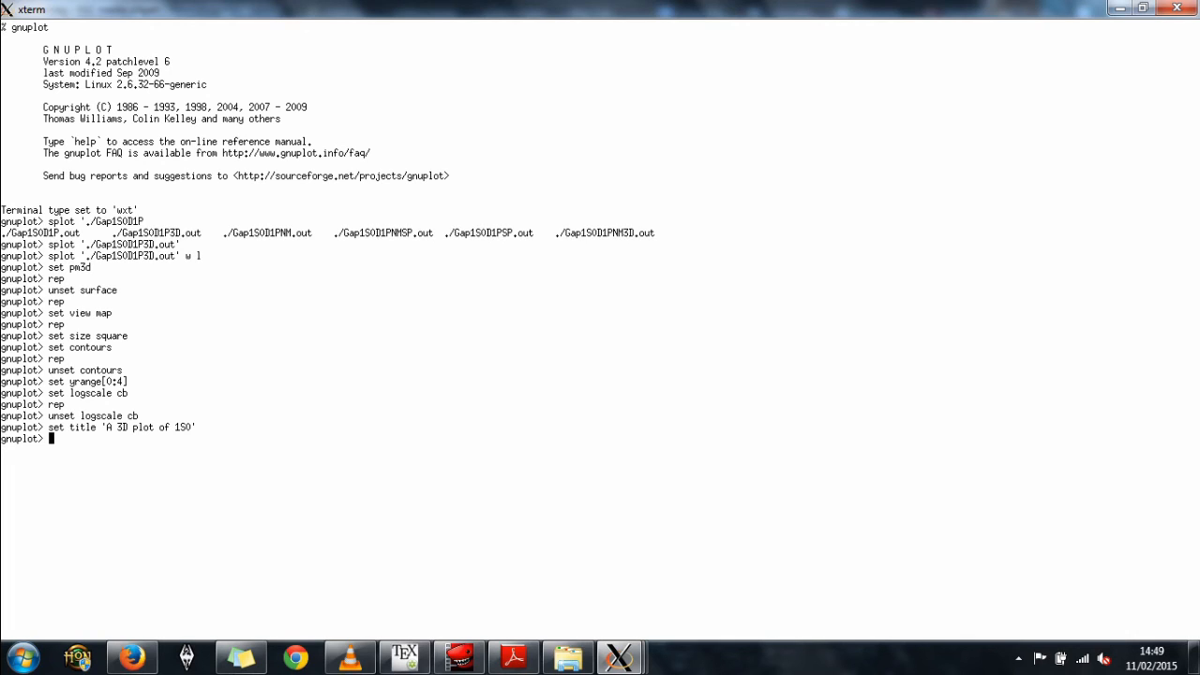
Step: Set the x label to 'k, [fm^-1]'
type("set")
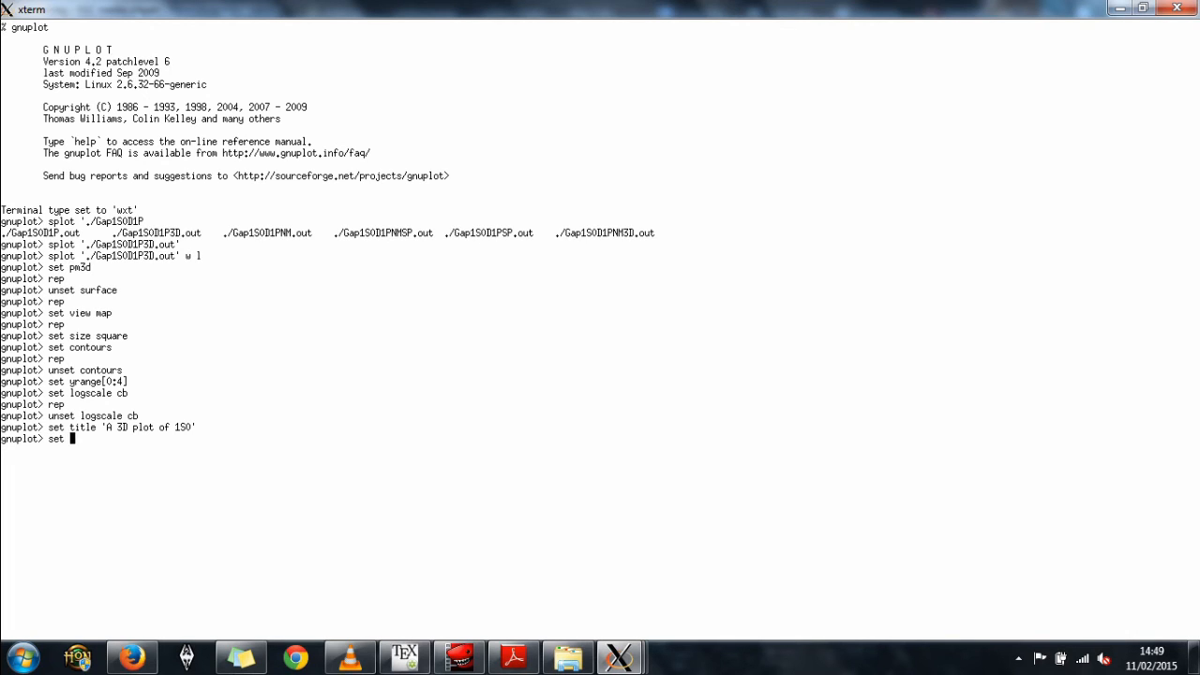
type("xl")
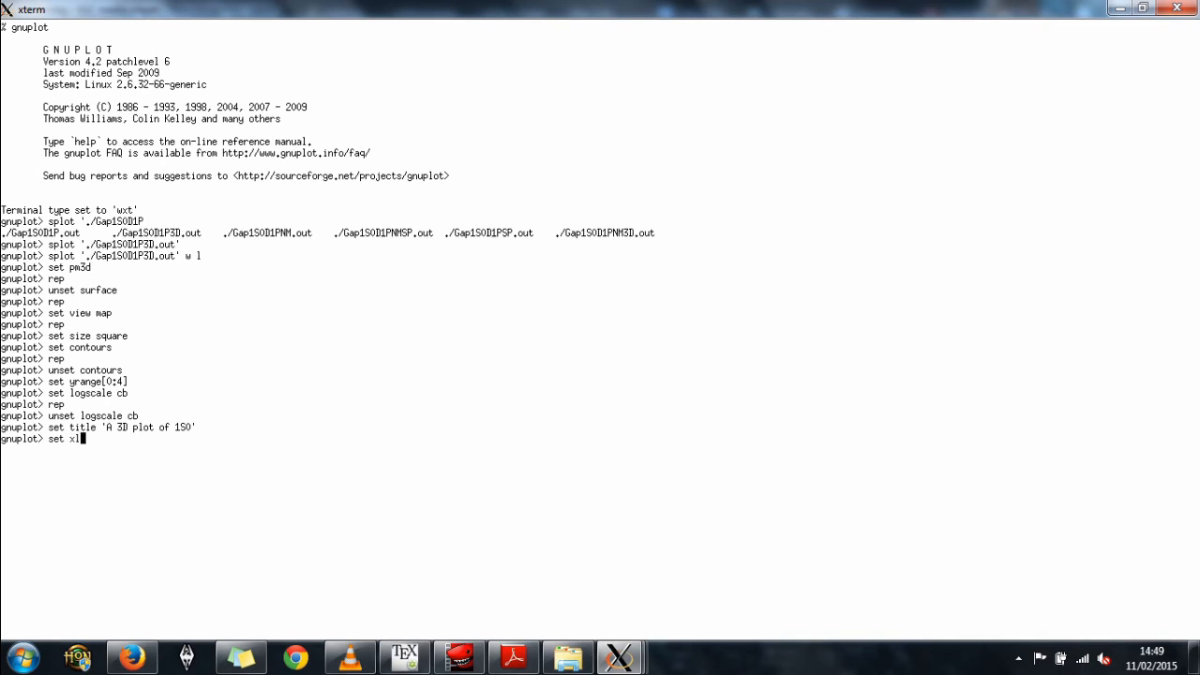
type("abel '")
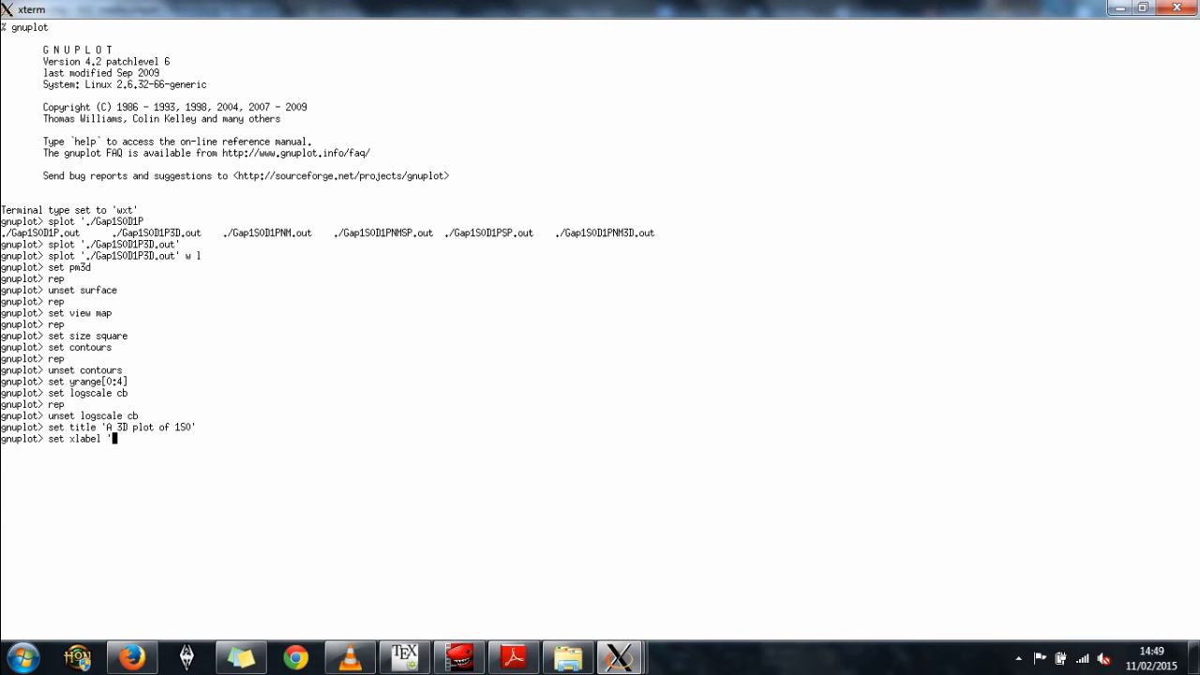
type("k, [")
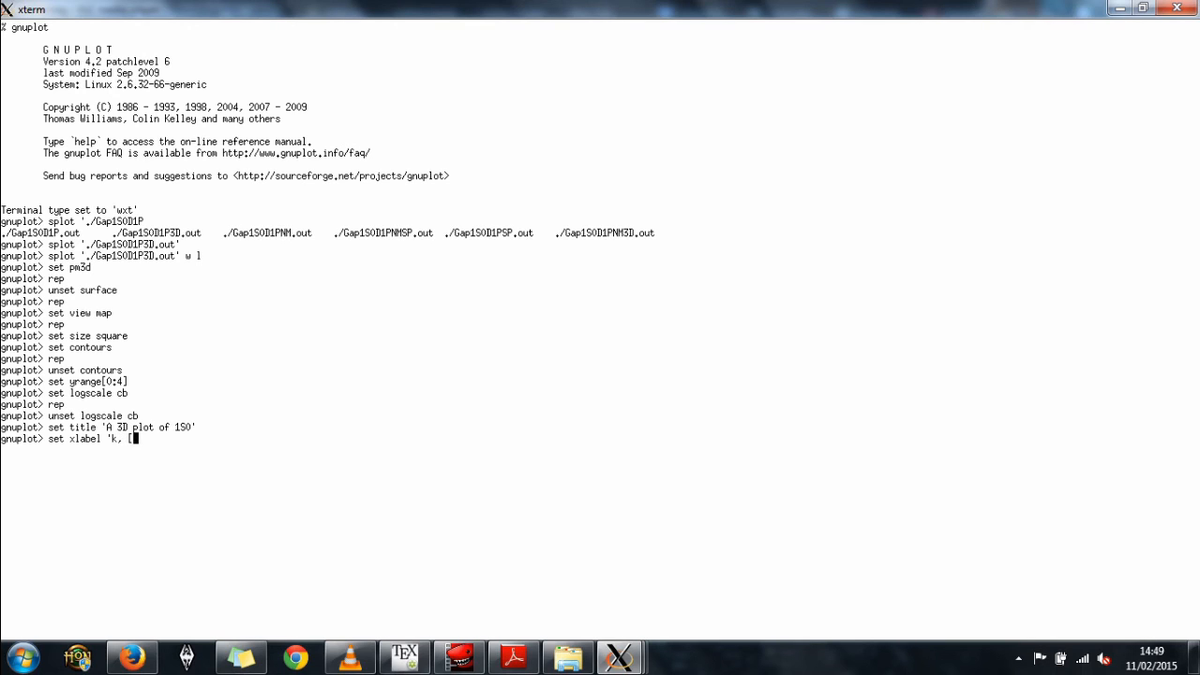
type("fm")
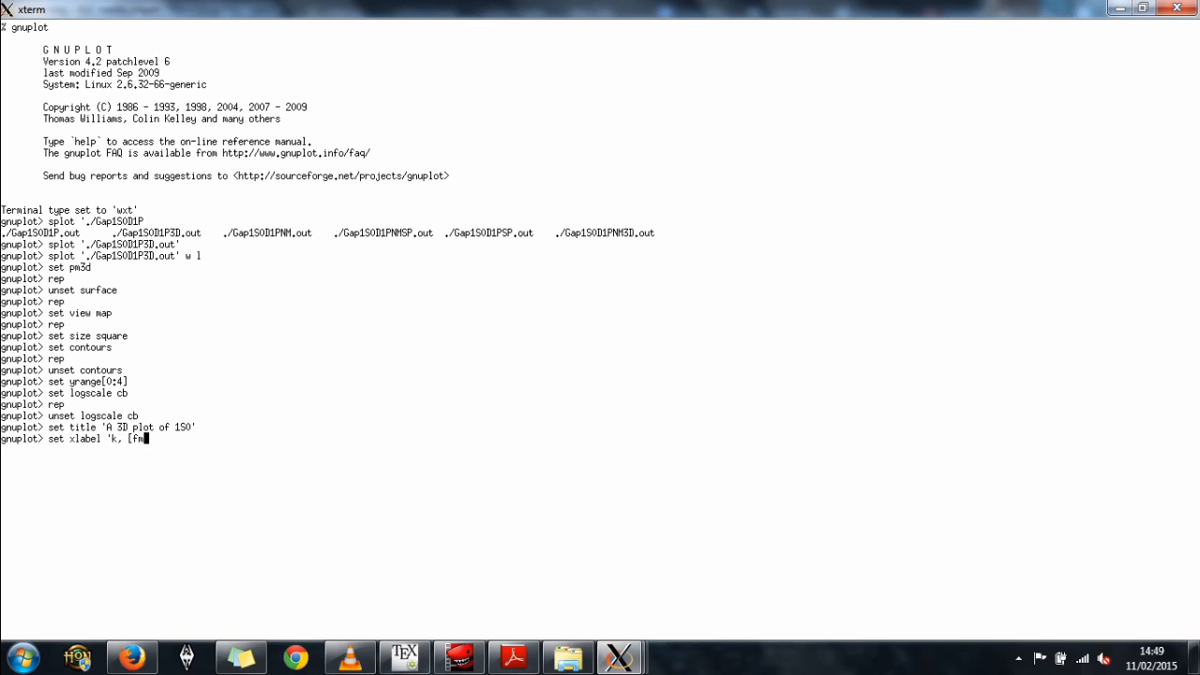
type("^-1")
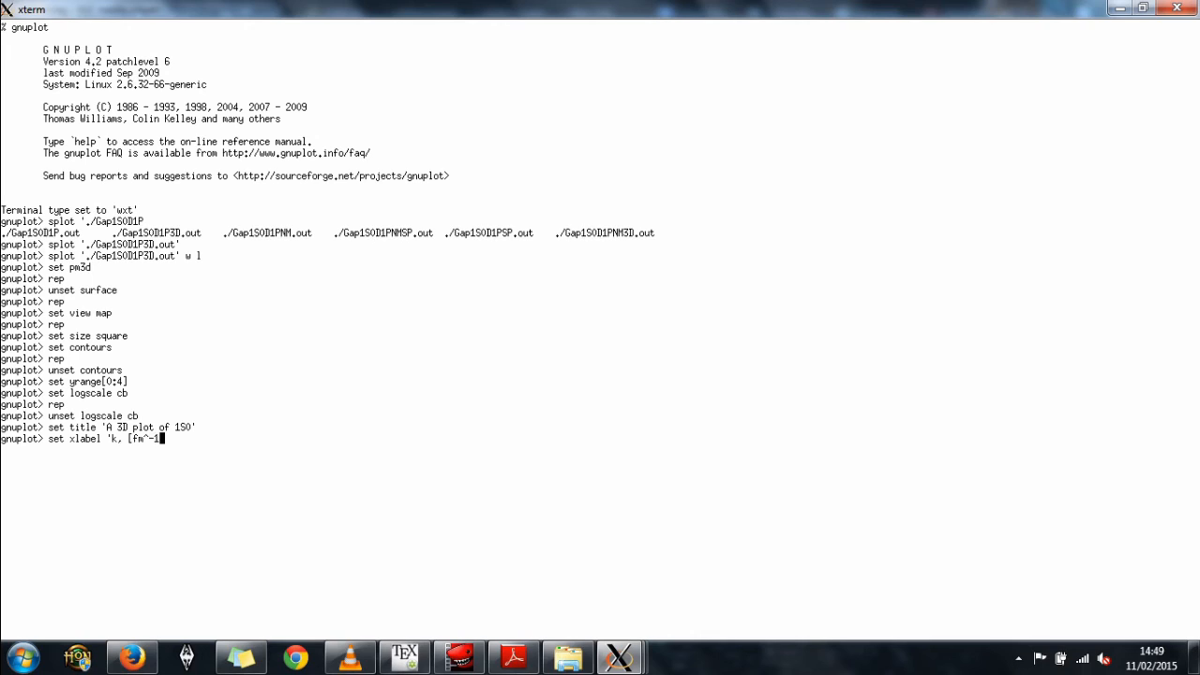
type("'")
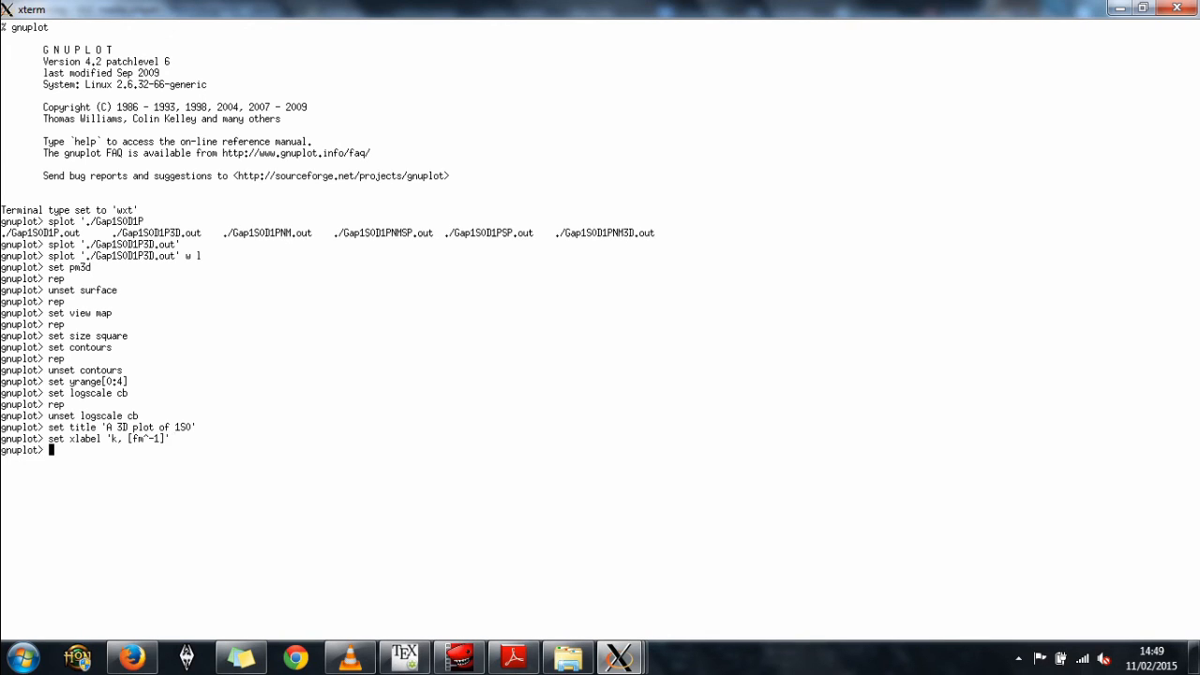
Step: Set the y label to 'kf, [fm^-1]'
type("set")
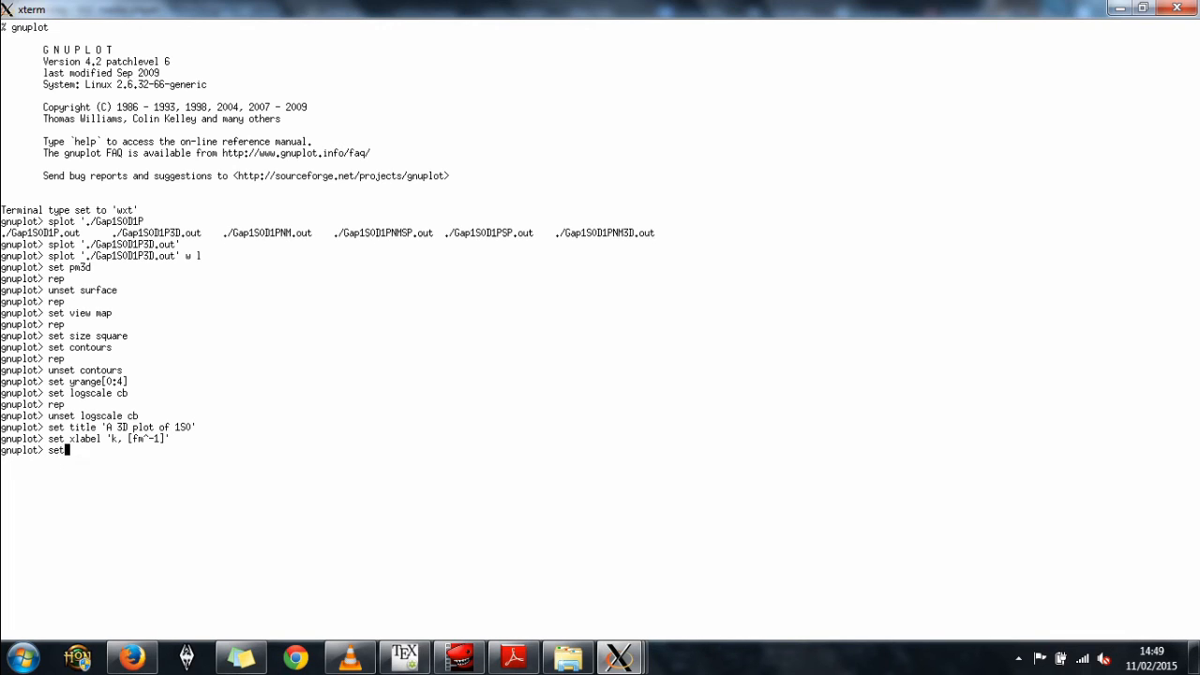
type("ylabel")
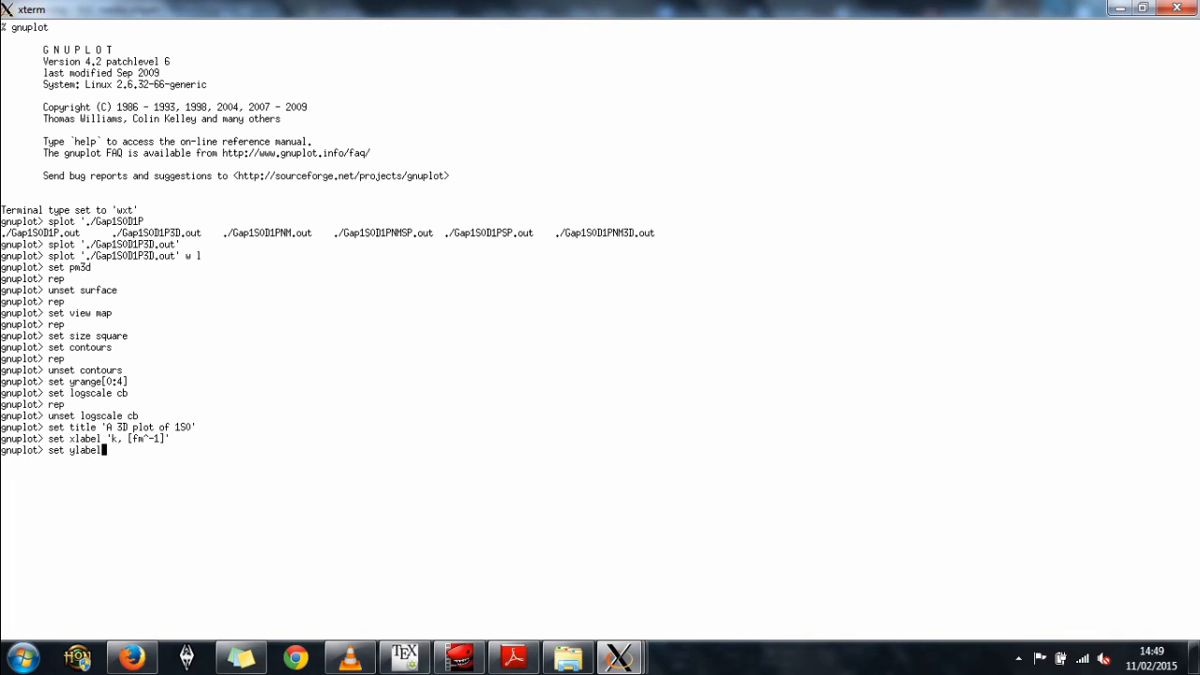
type("kf,")
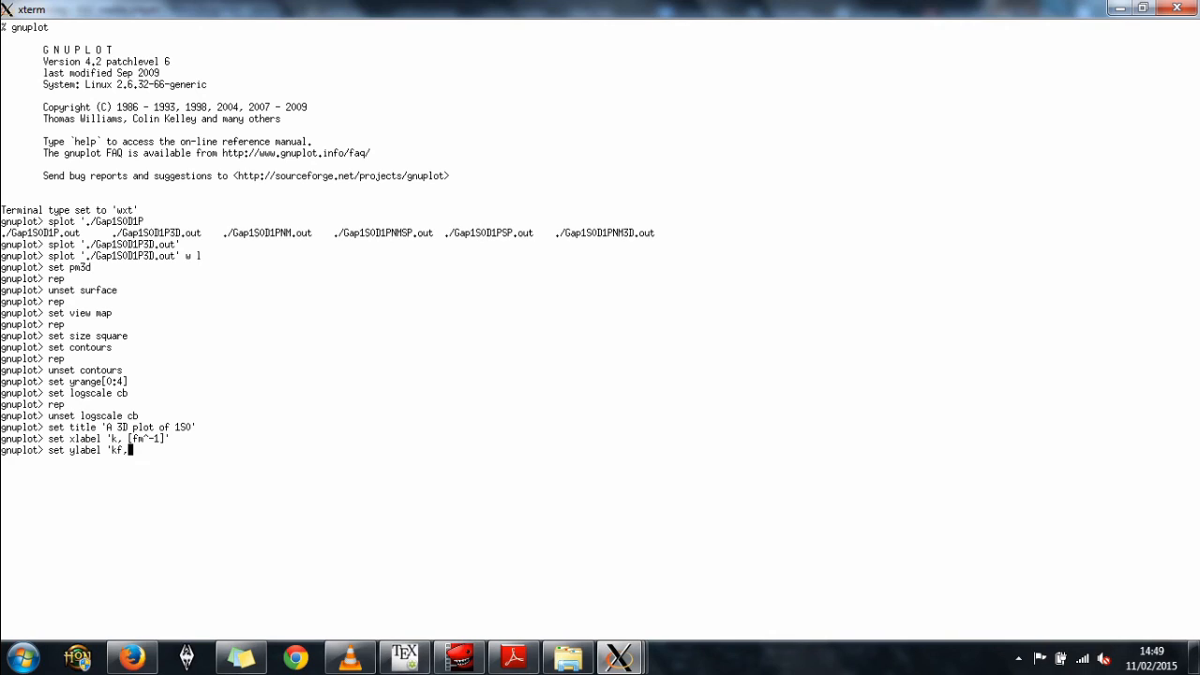
type("[fm")
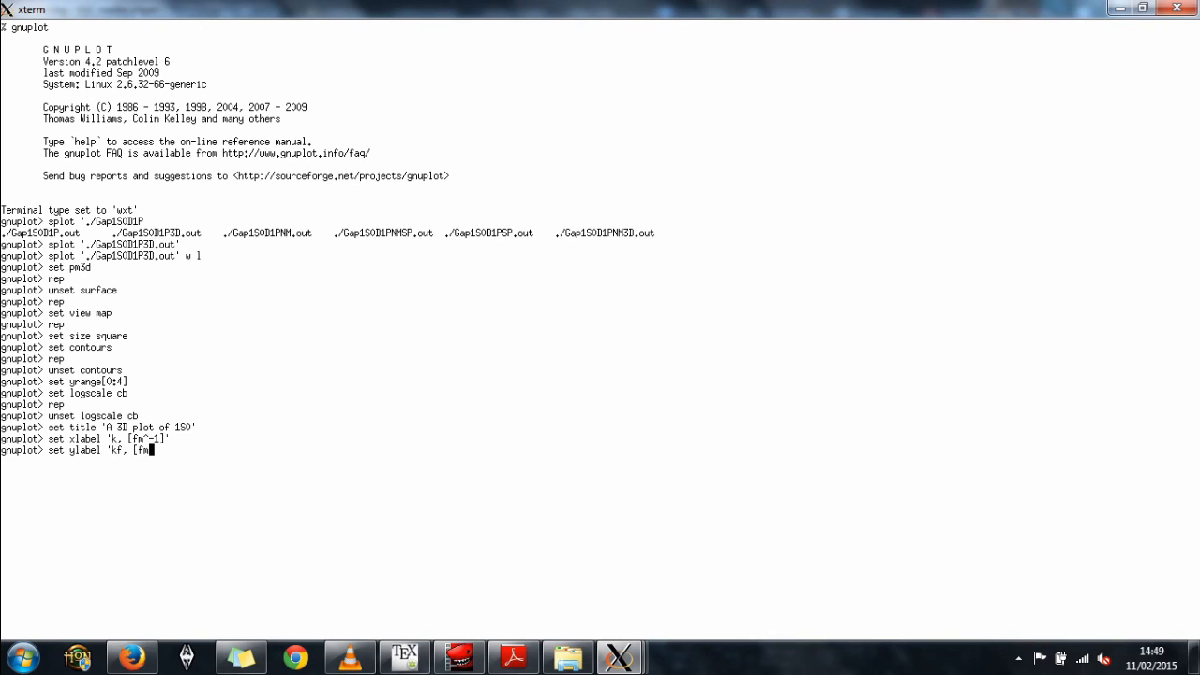
type("-1")
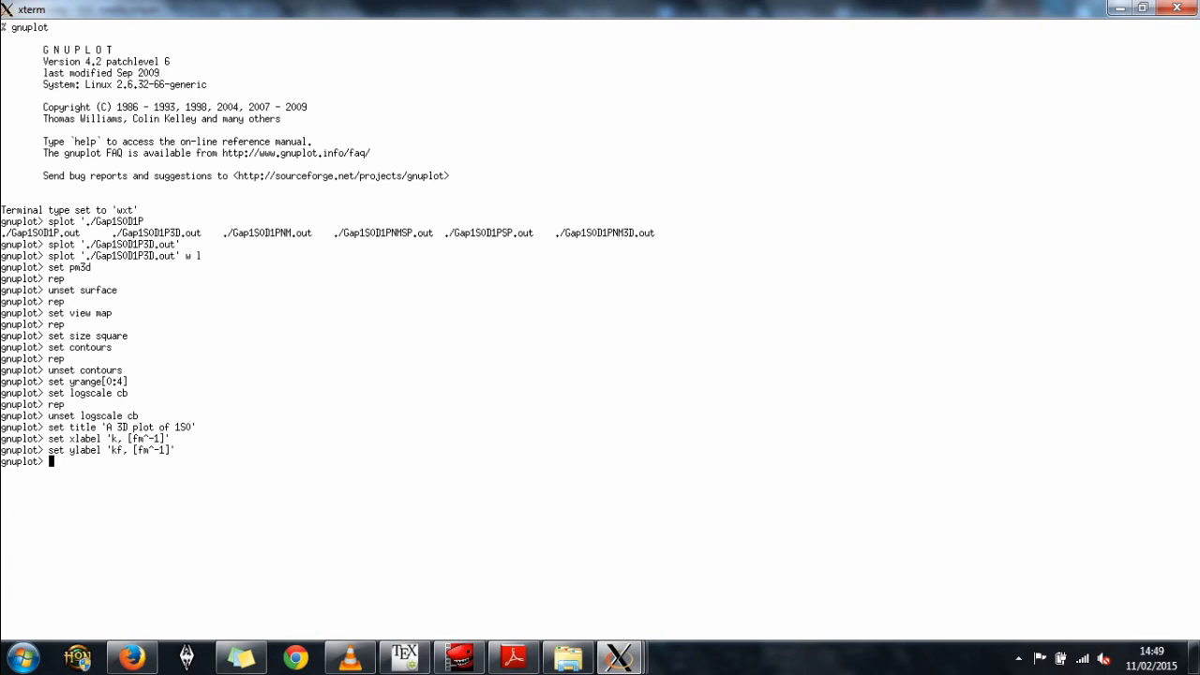
Step: Replot with the new labels, set xrange to 0–5 and replot again
type("rep")
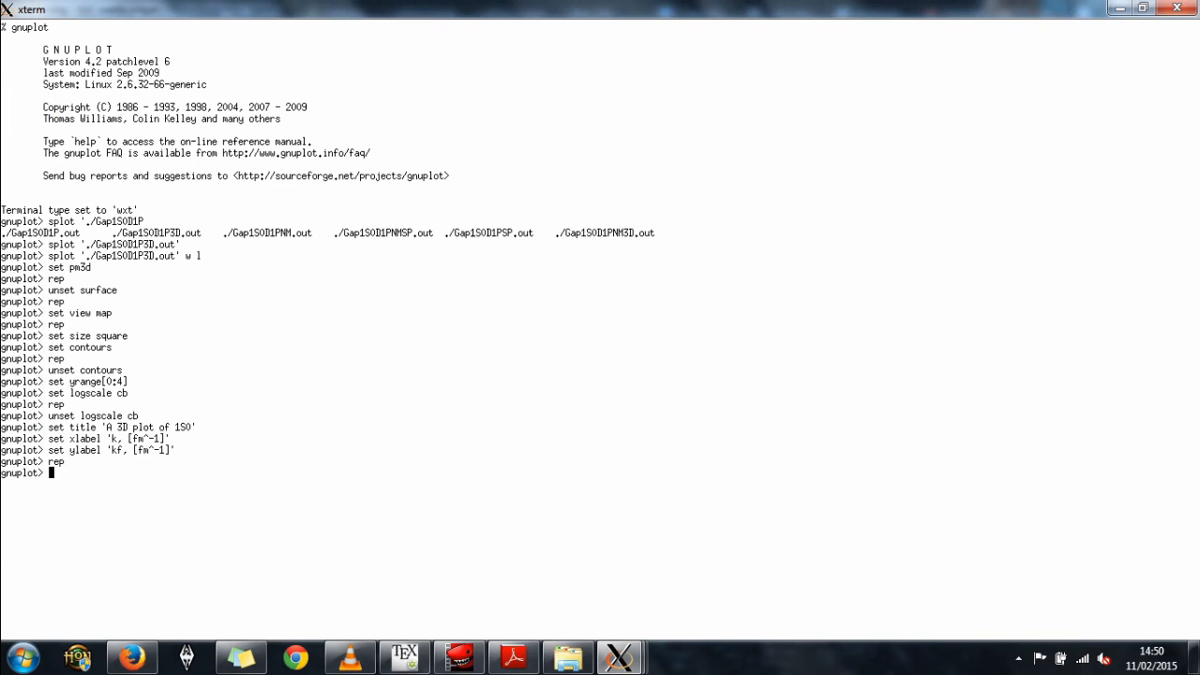
type("set x")
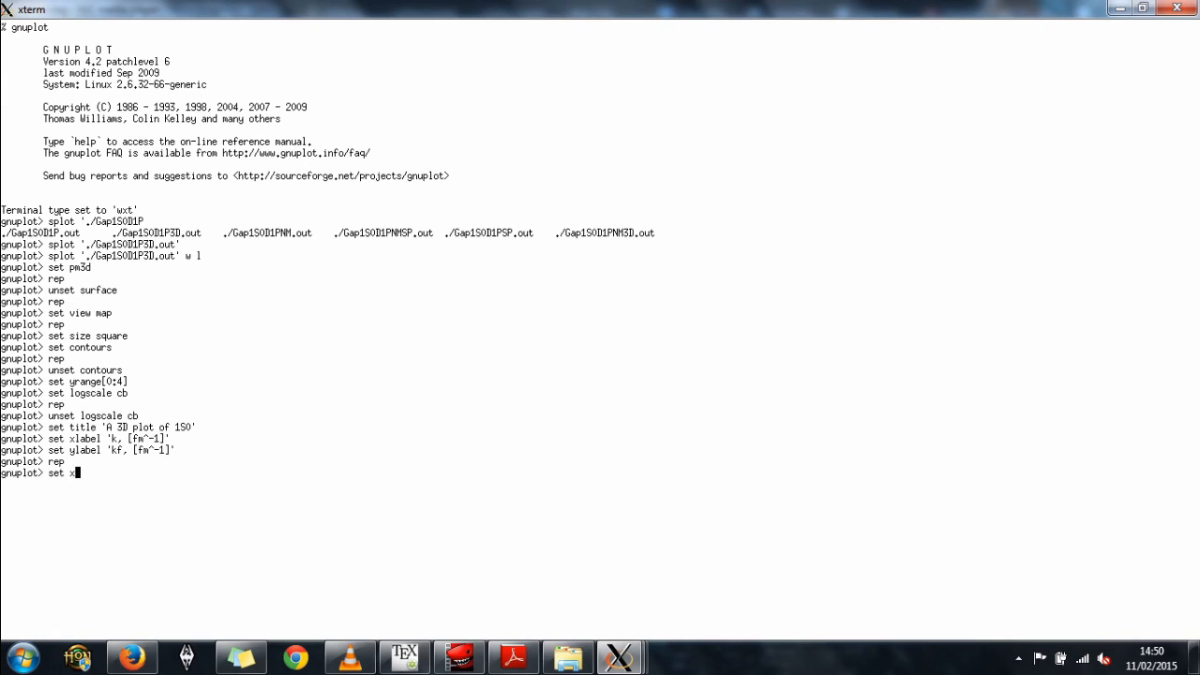
type("range[0:5")
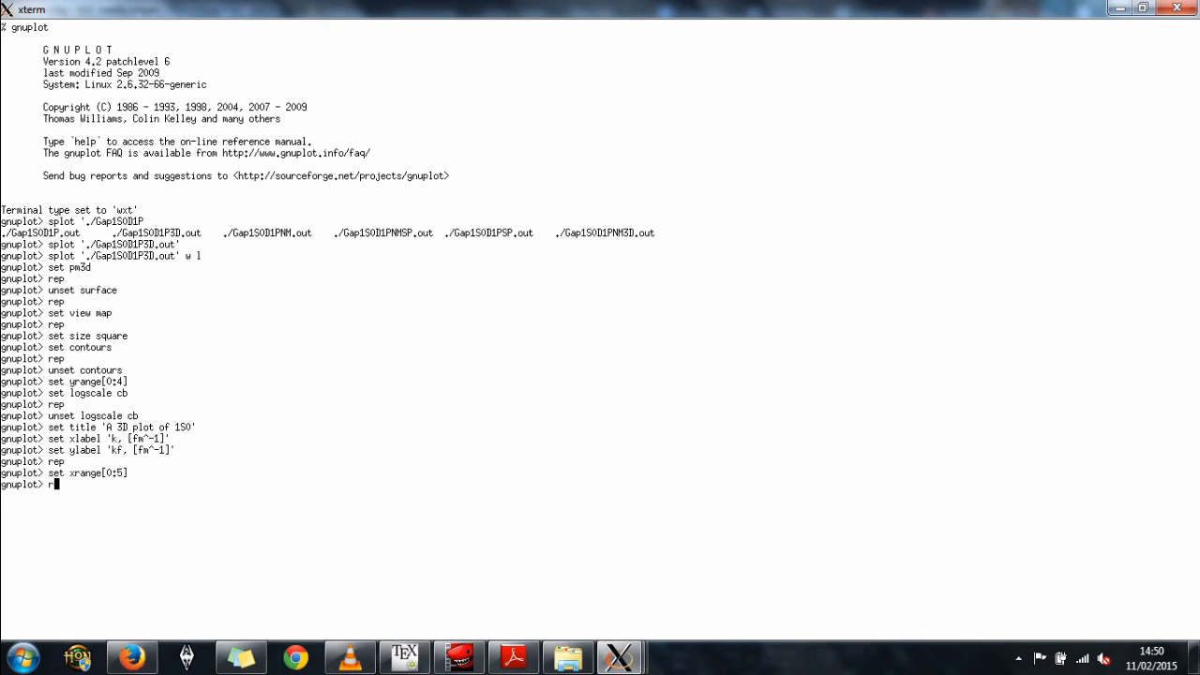
key("Return")
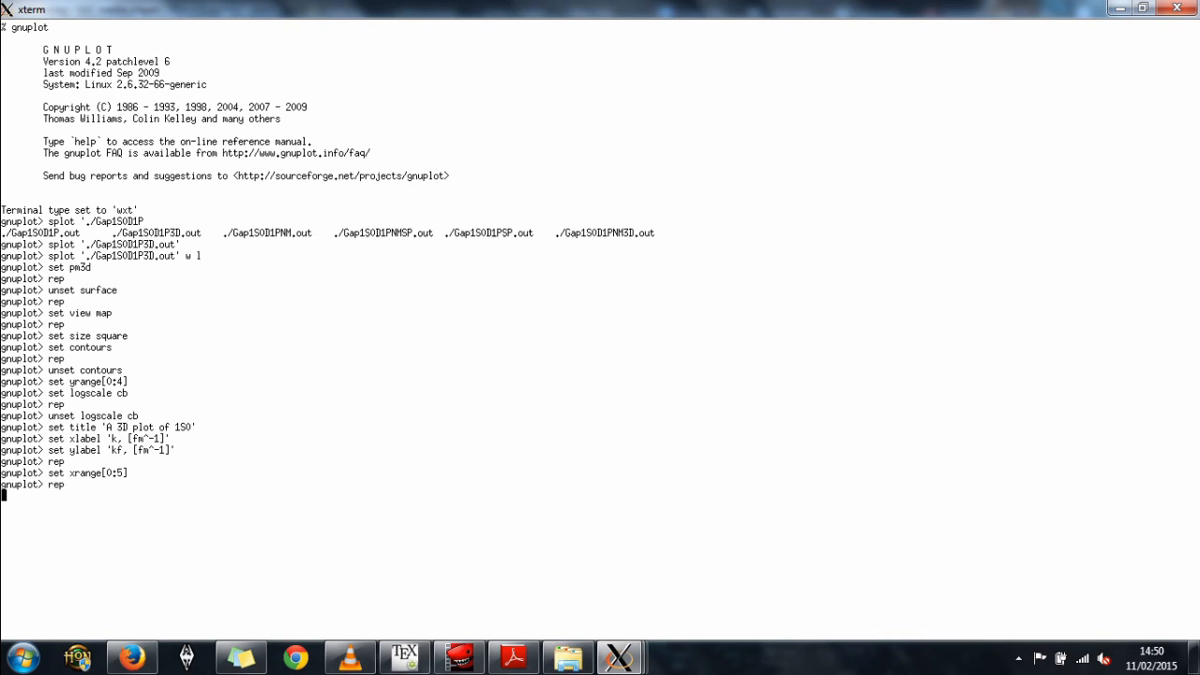